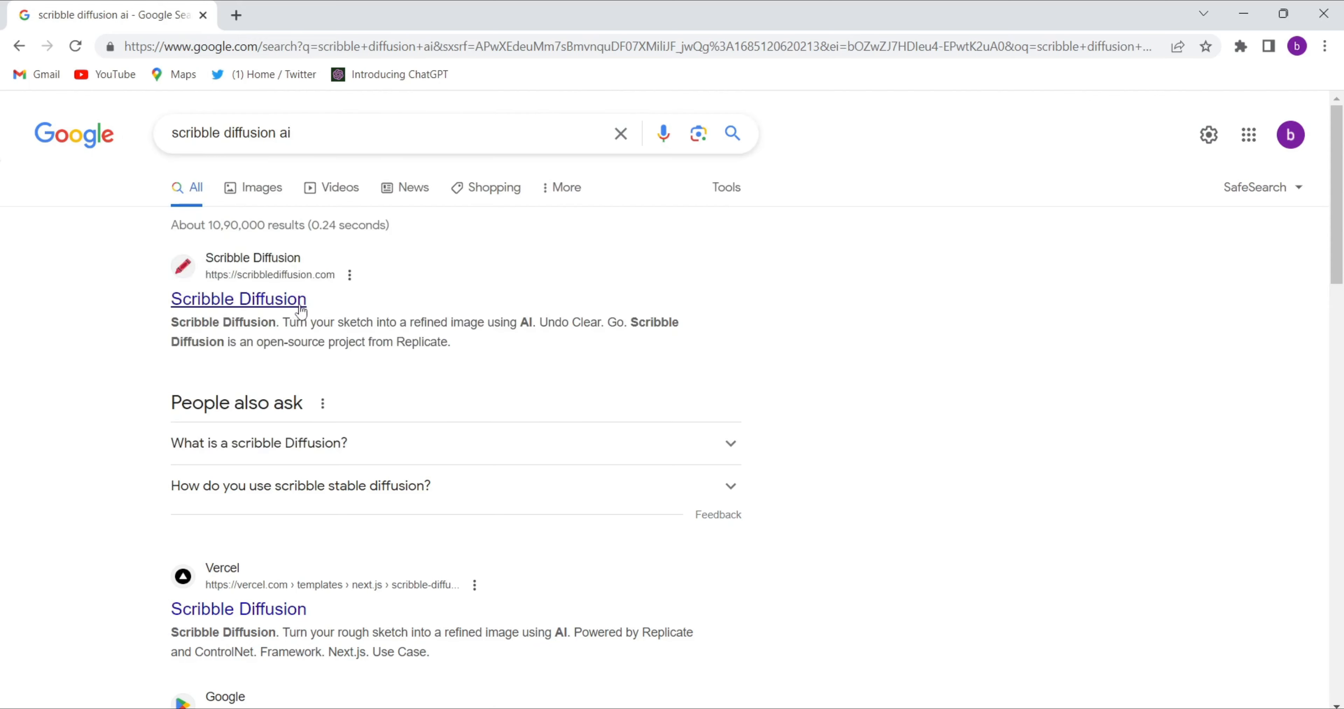
mouse_move(337, 305)
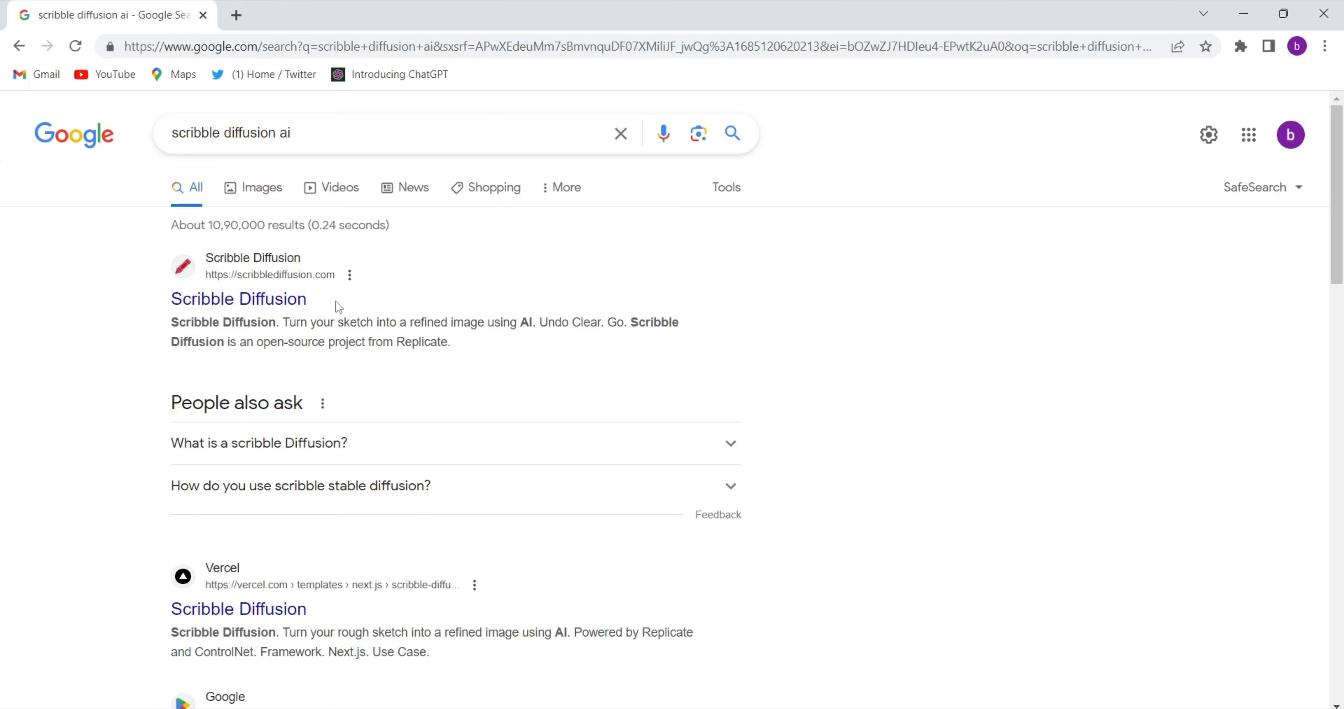
- Open the Scribble Diffusion site from the Google search results
click(238, 298)
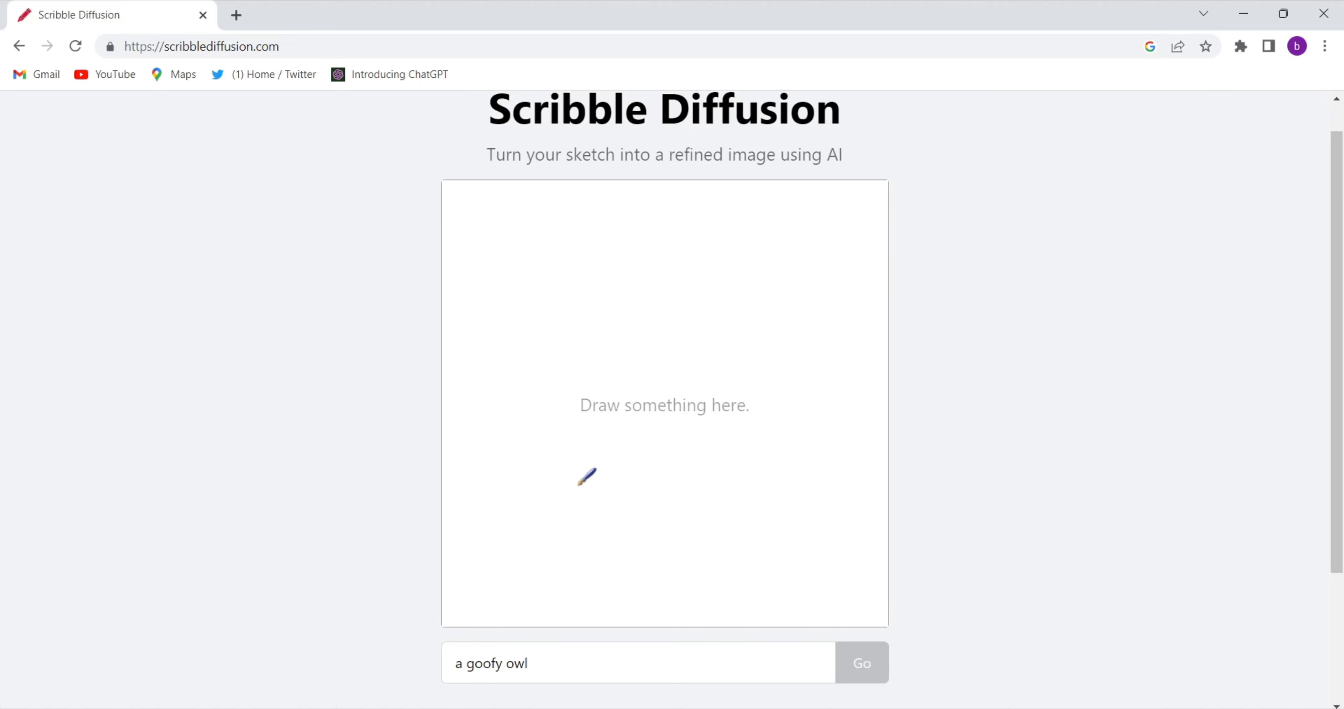
mouse_move(458, 400)
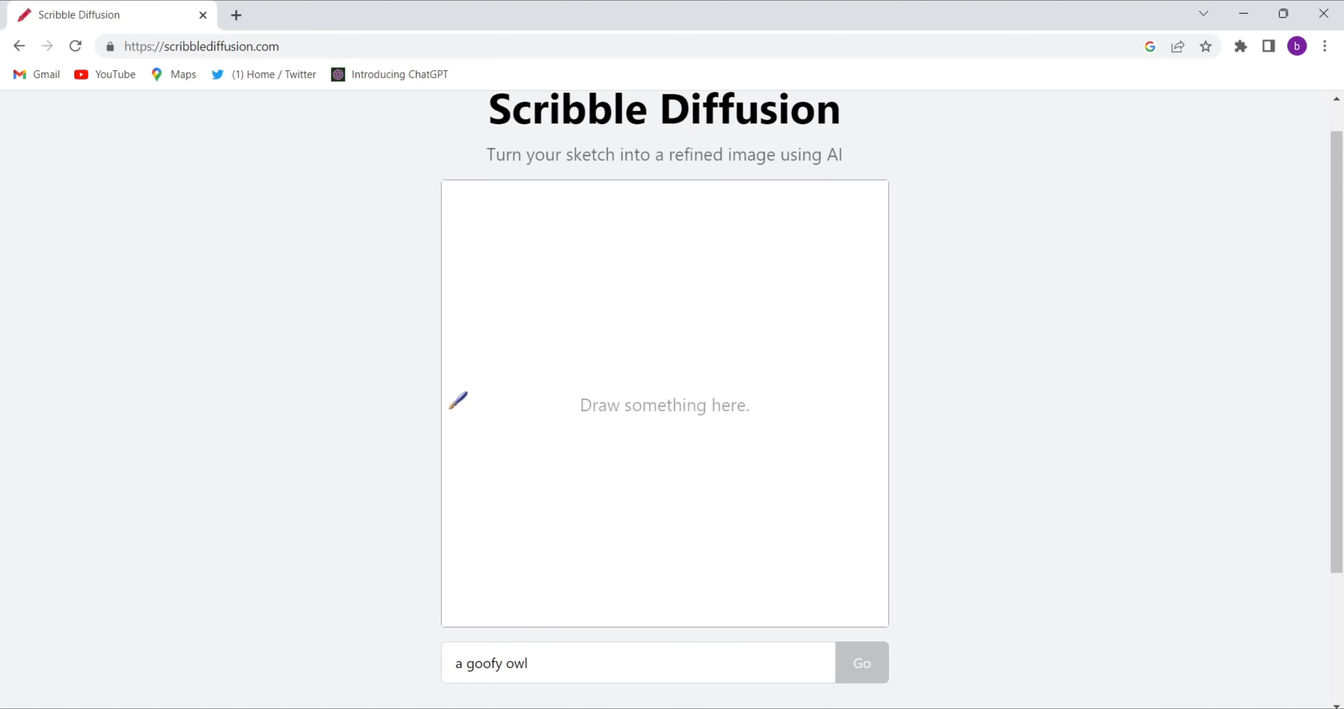
mouse_move(543, 420)
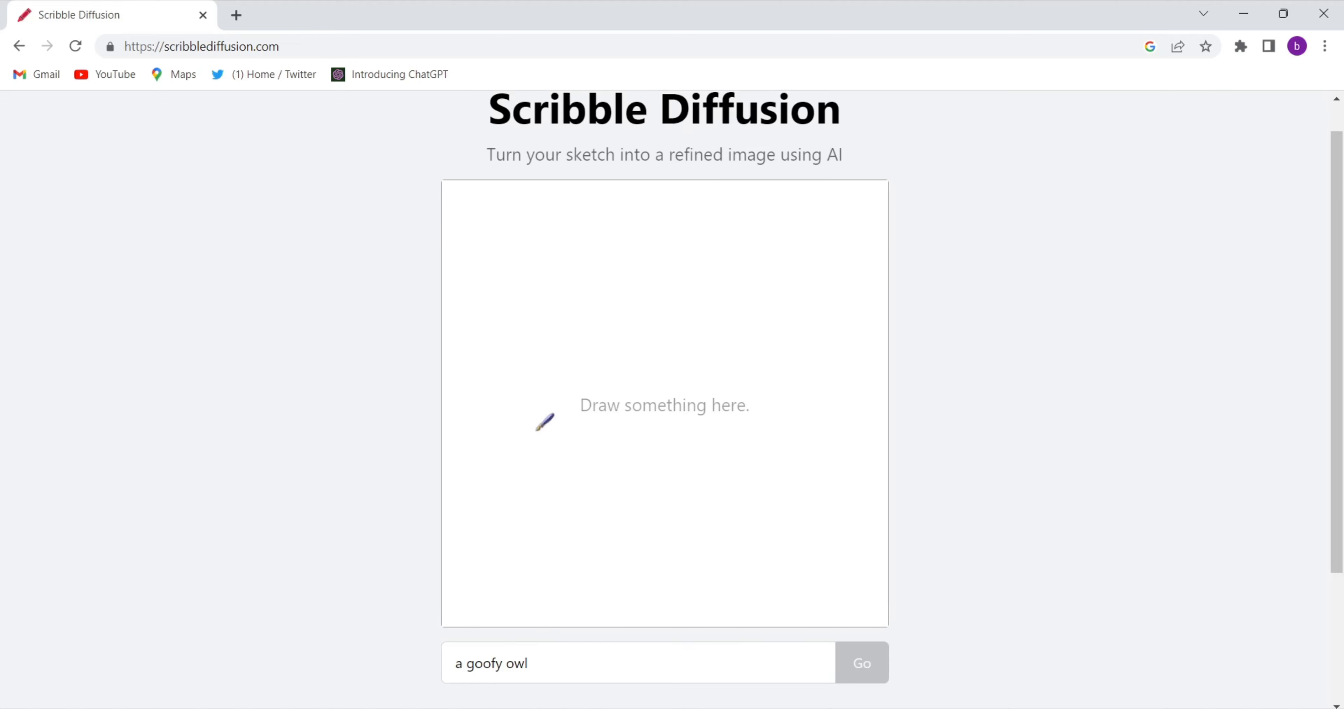
mouse_move(602, 376)
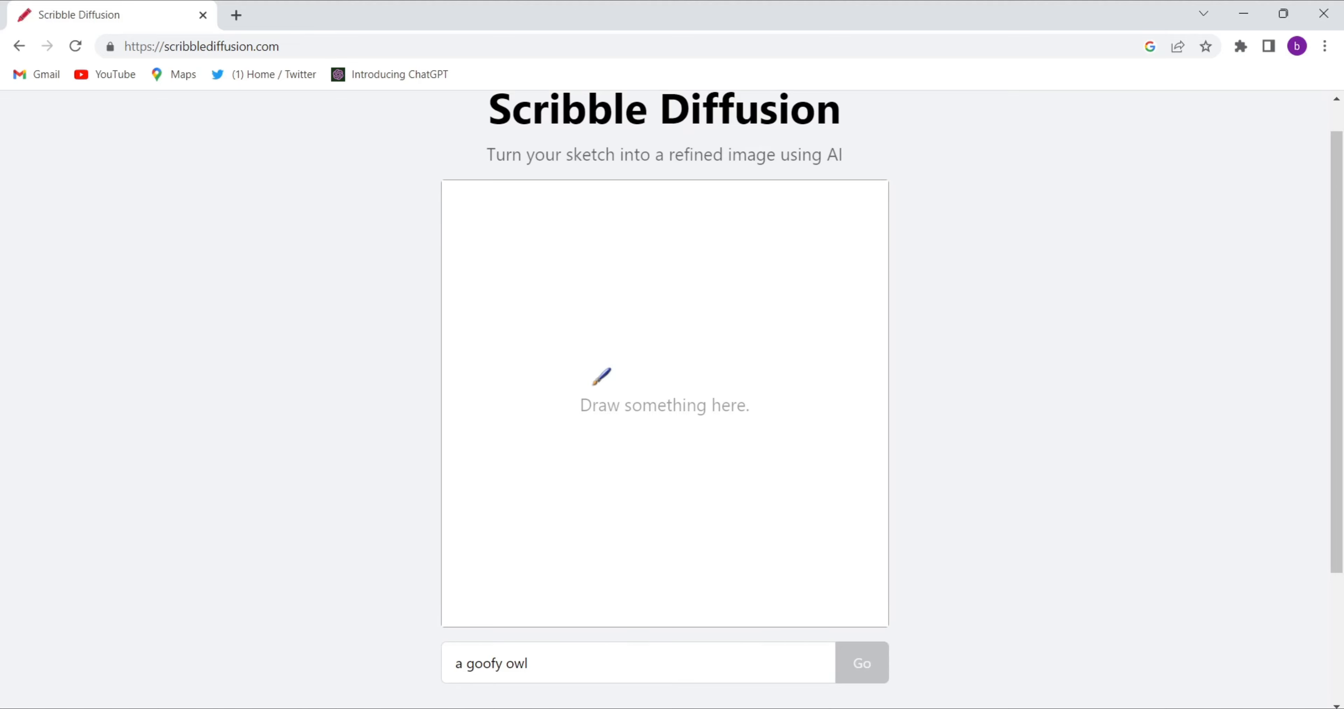
mouse_move(480, 405)
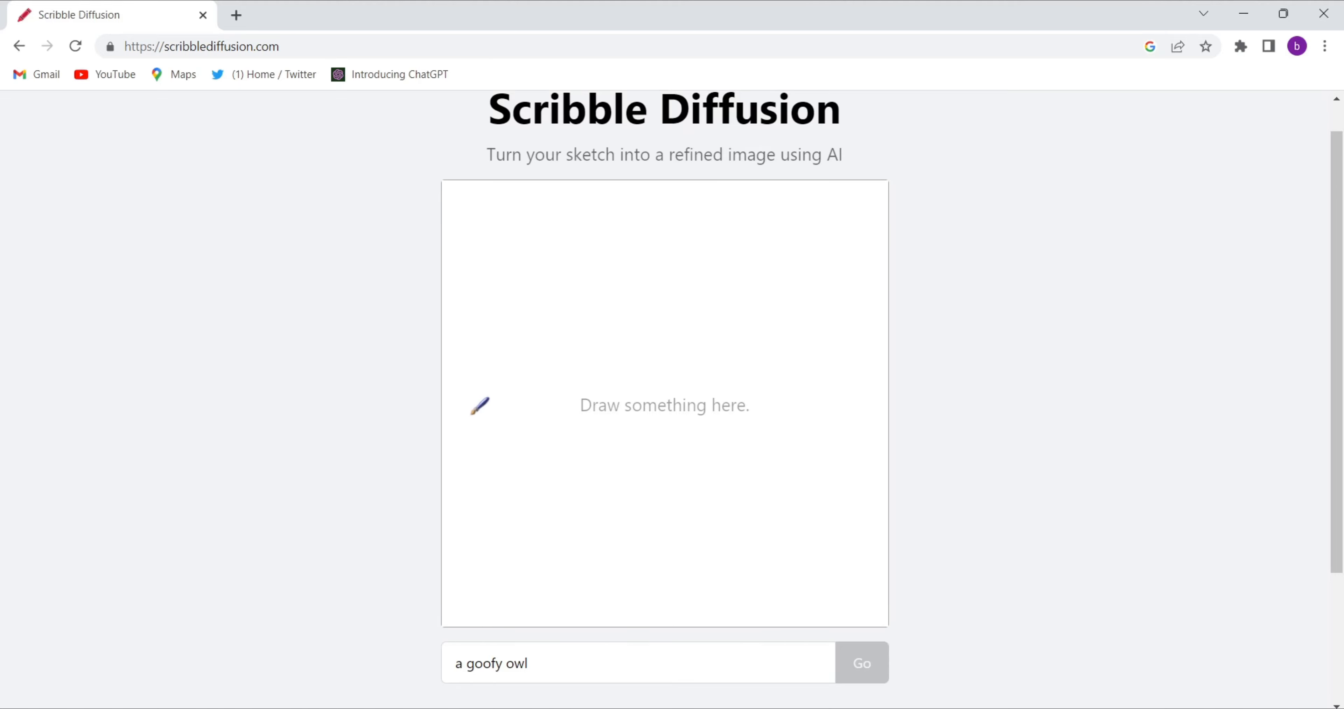
mouse_move(459, 420)
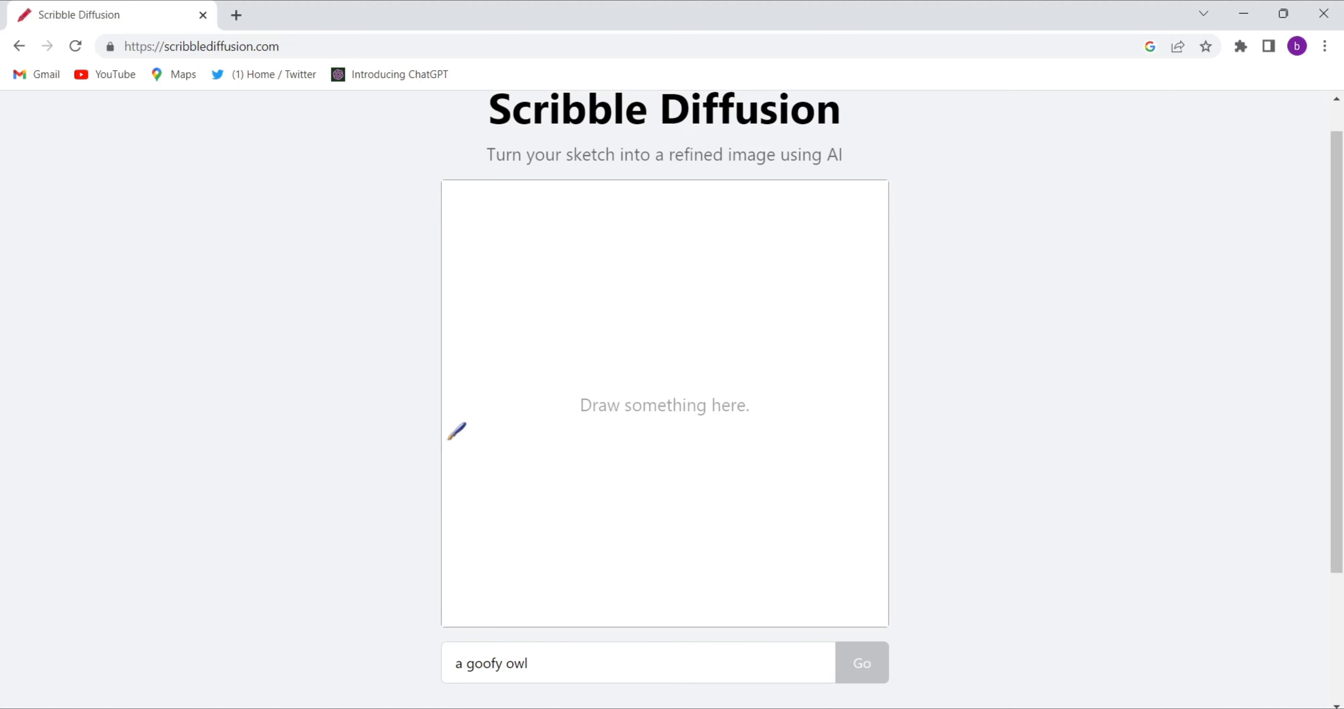
- Sketch a zigzag mountain ridge across the canvas with a small circled sun among the peaks
drag(444, 439, 510, 359)
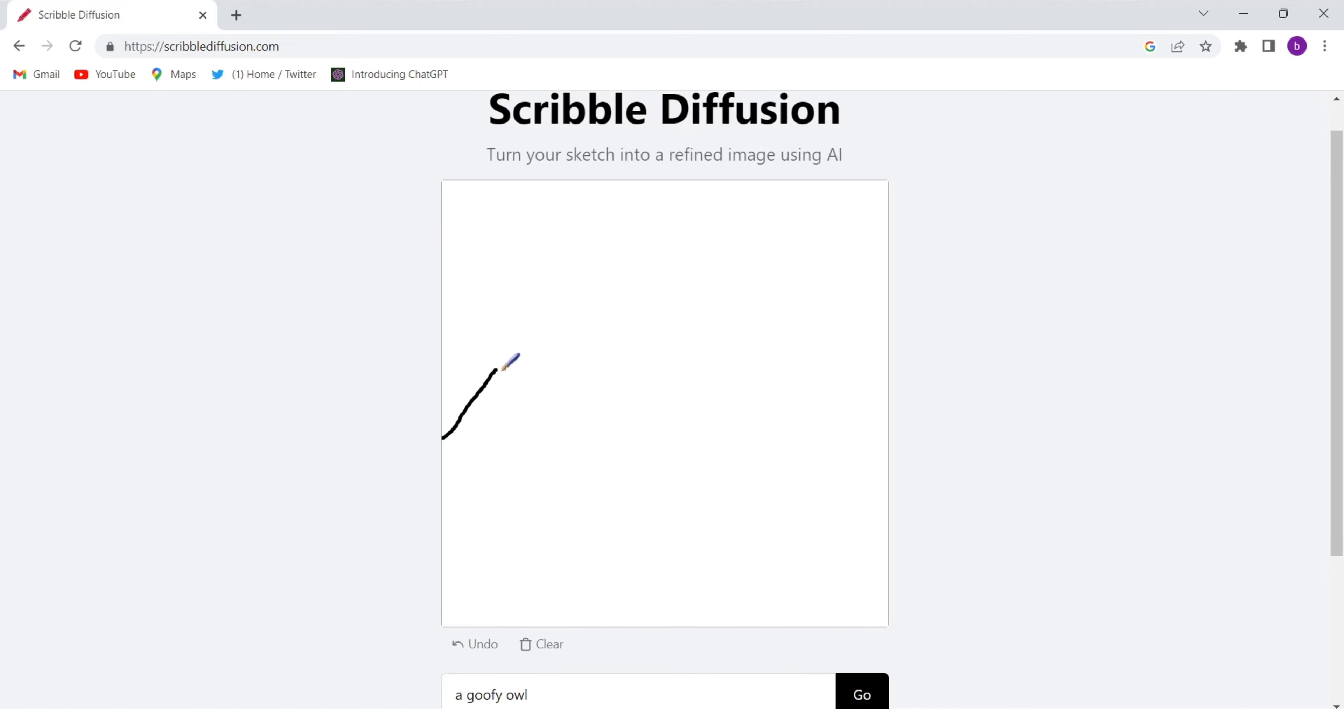
drag(514, 352, 549, 385)
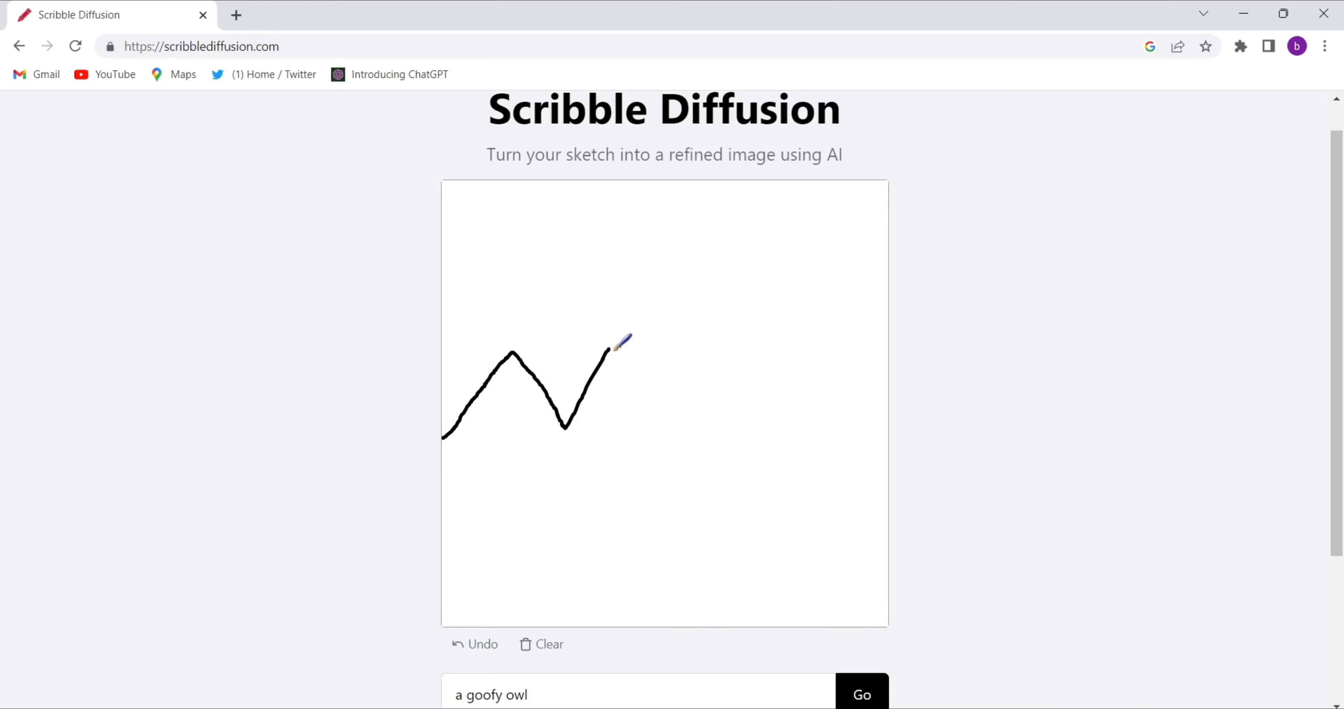
drag(615, 343, 671, 407)
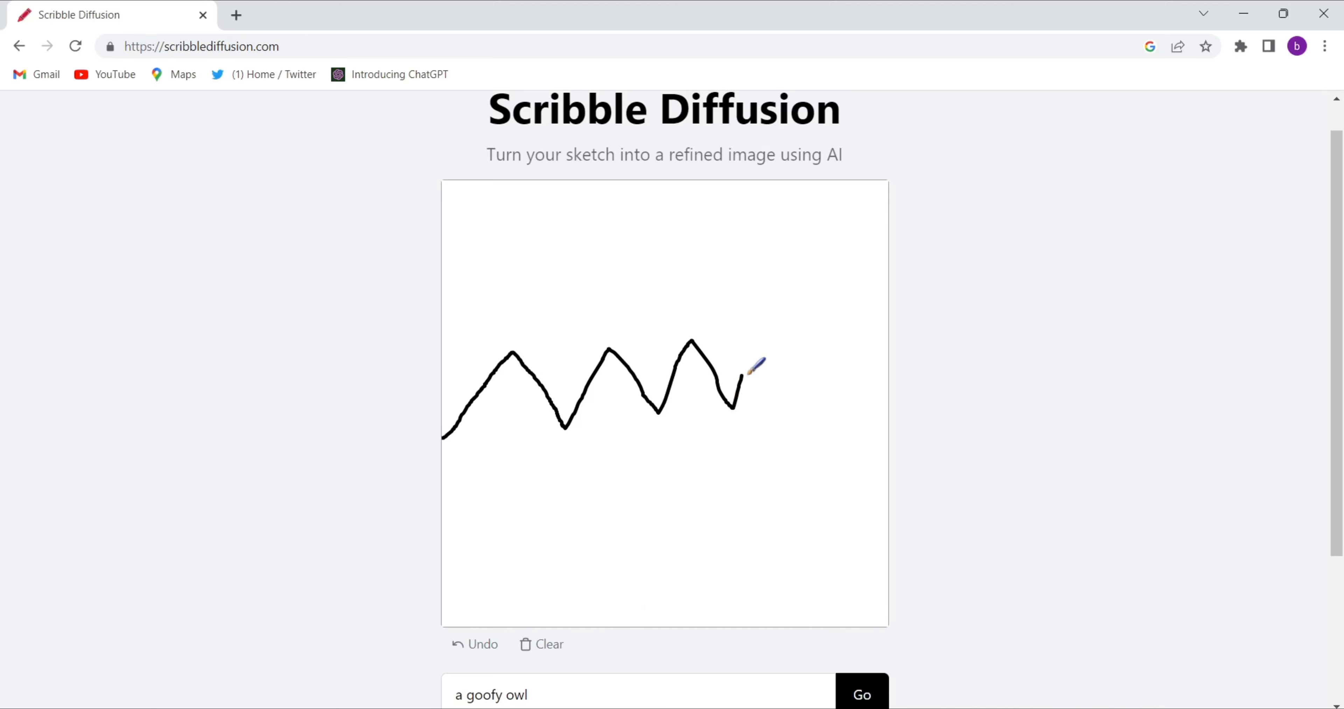
drag(744, 370, 810, 390)
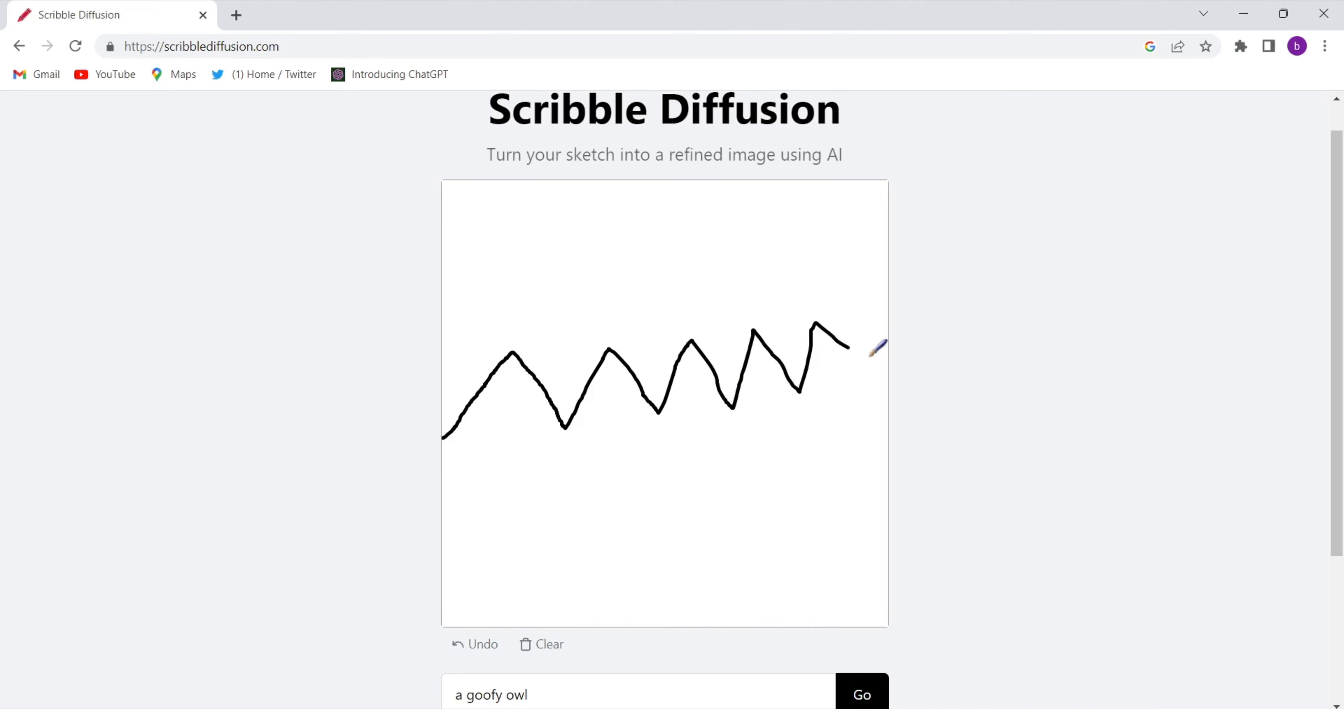
drag(839, 348, 886, 360)
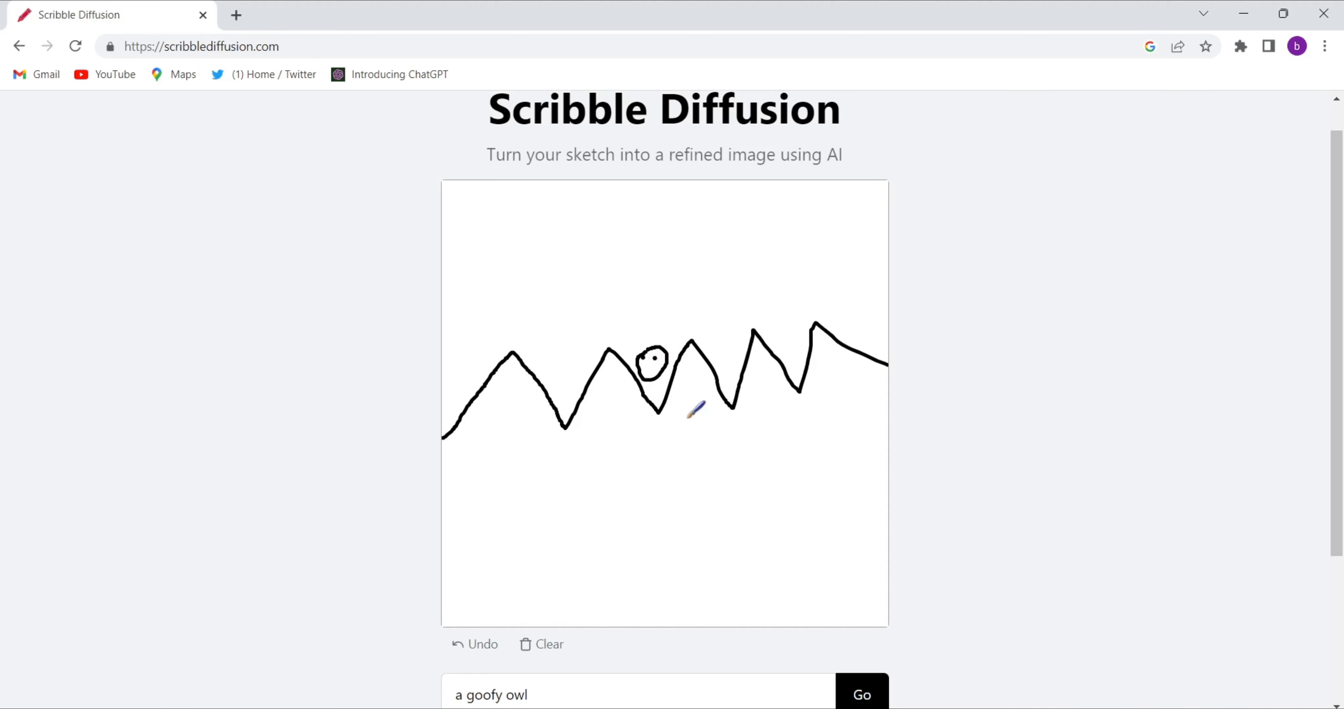
mouse_move(493, 461)
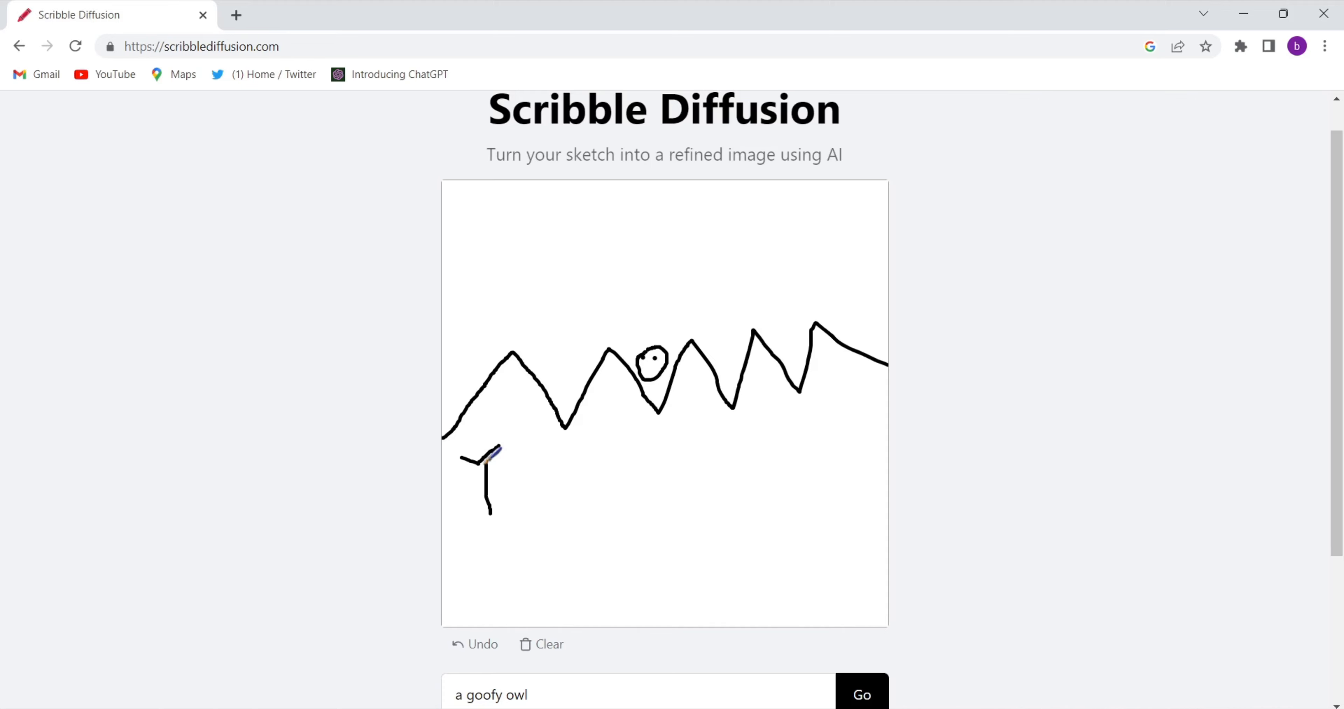
- Draw four small stick-figure trees in a row below the mountain ridge
drag(482, 453, 522, 457)
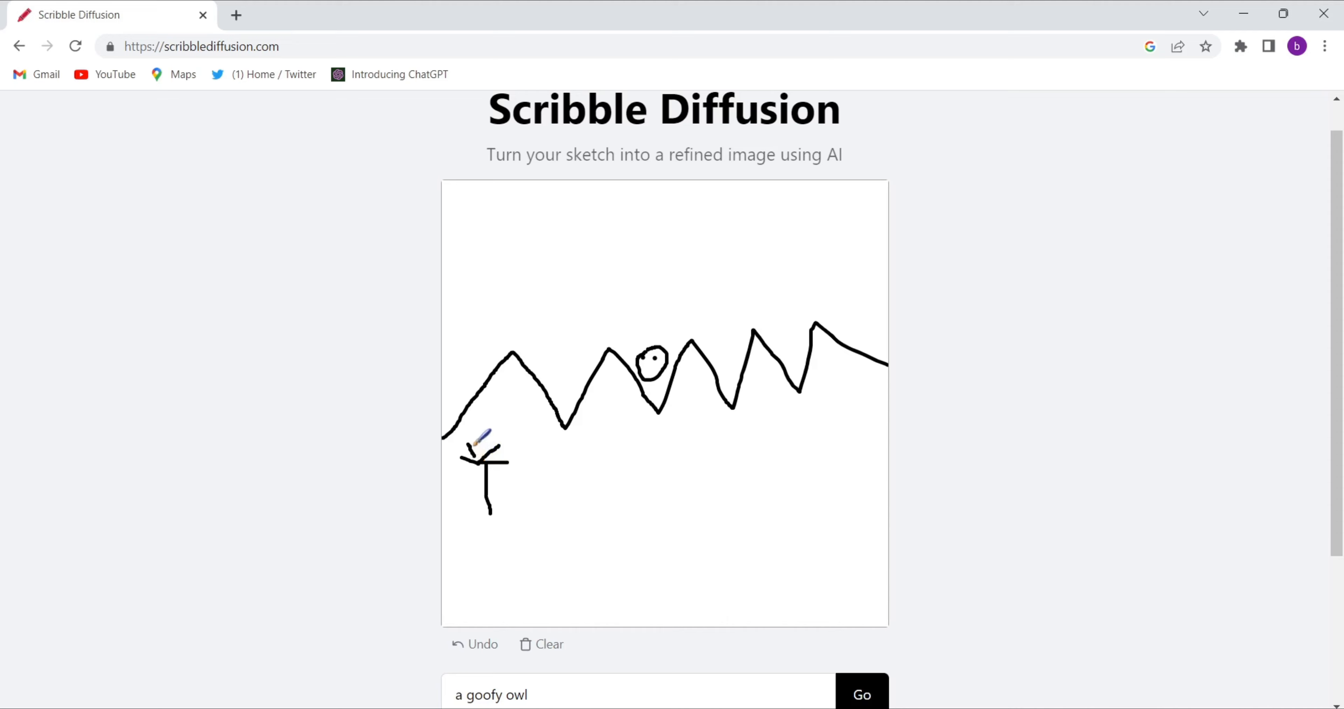
drag(593, 445, 614, 492)
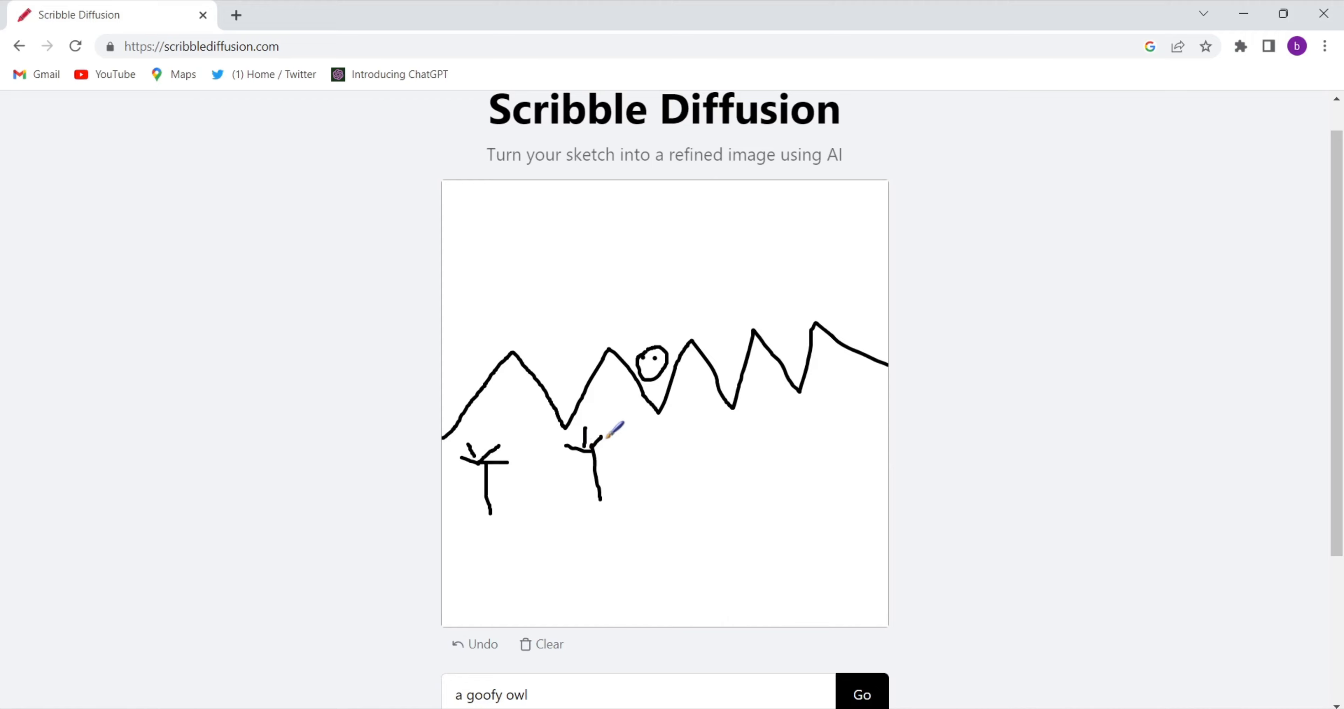
drag(660, 446, 690, 493)
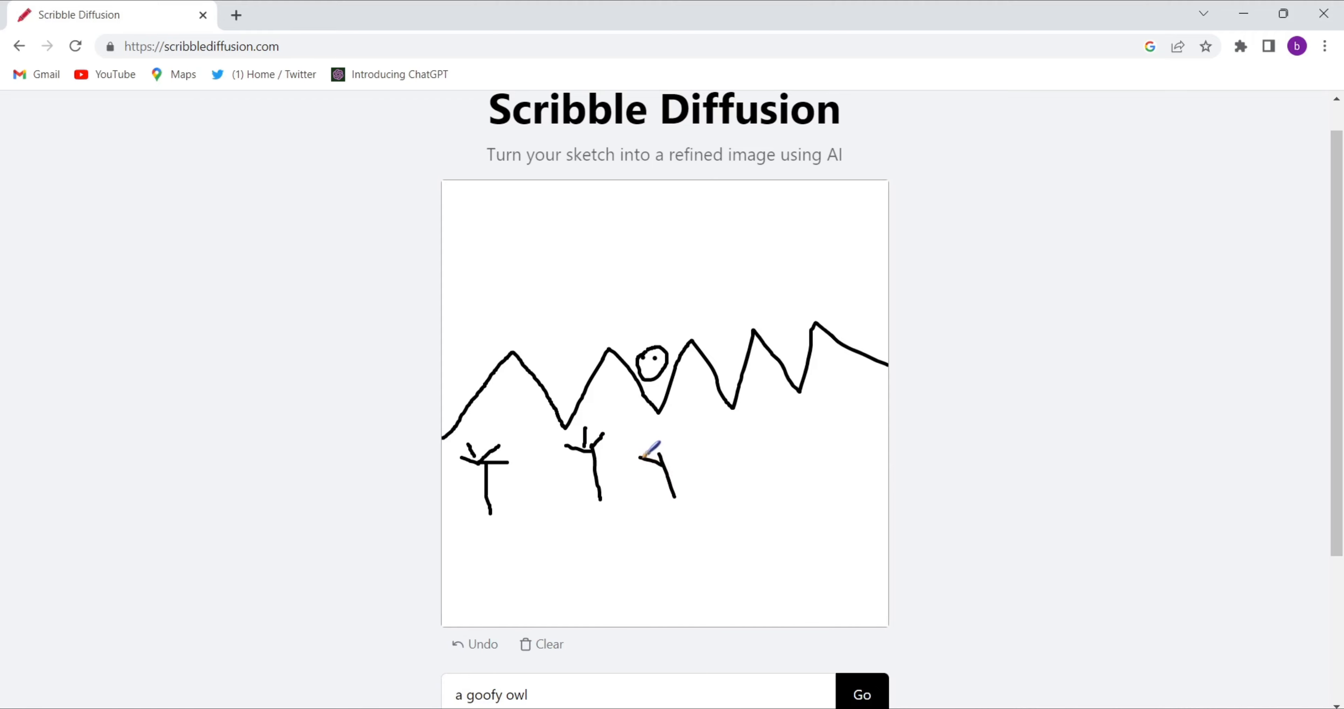
drag(651, 450, 676, 496)
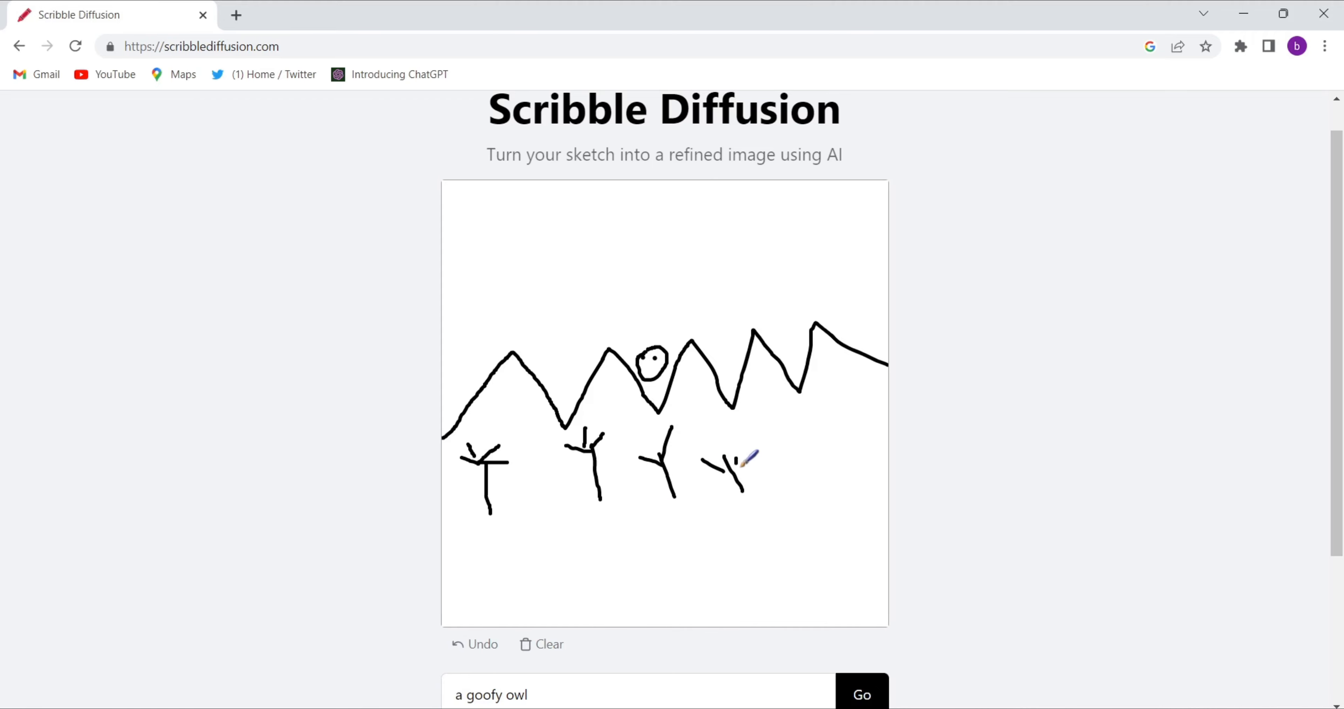
drag(441, 267, 592, 267)
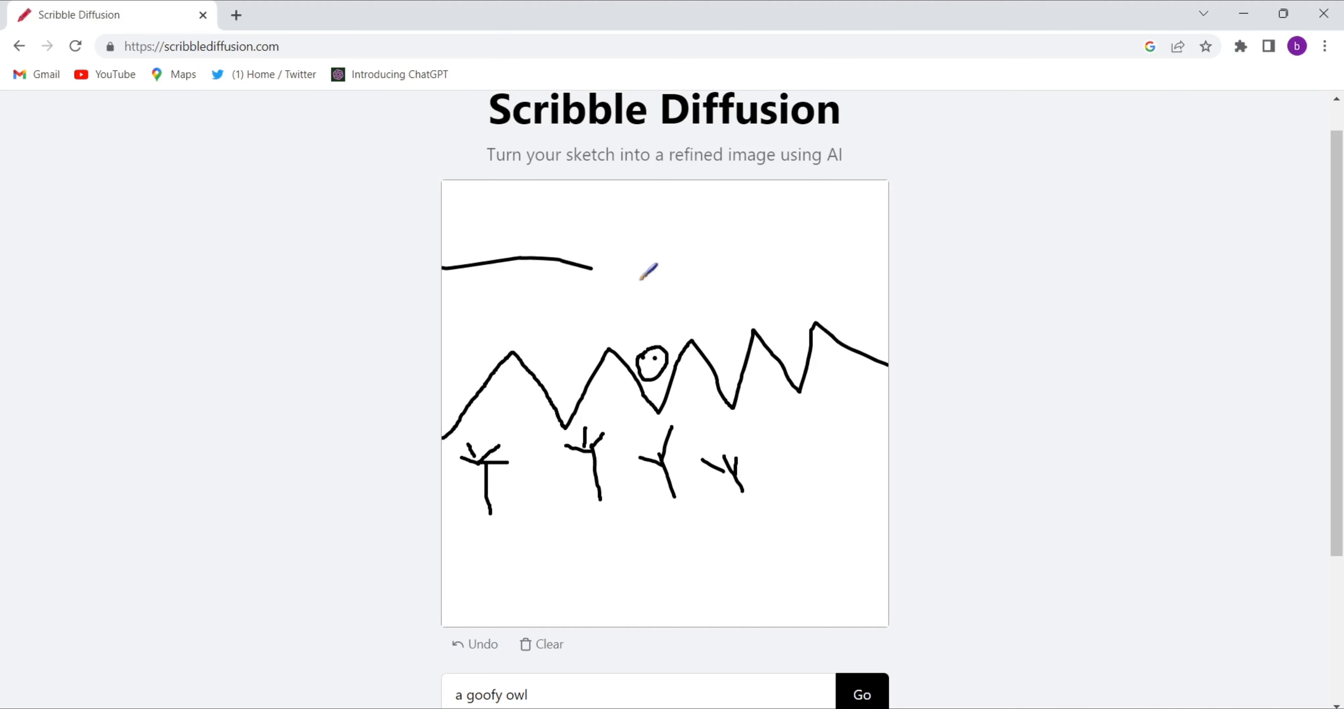
- Draw the river's lower and upper banks as two wavy lines above the mountains
drag(592, 267, 887, 283)
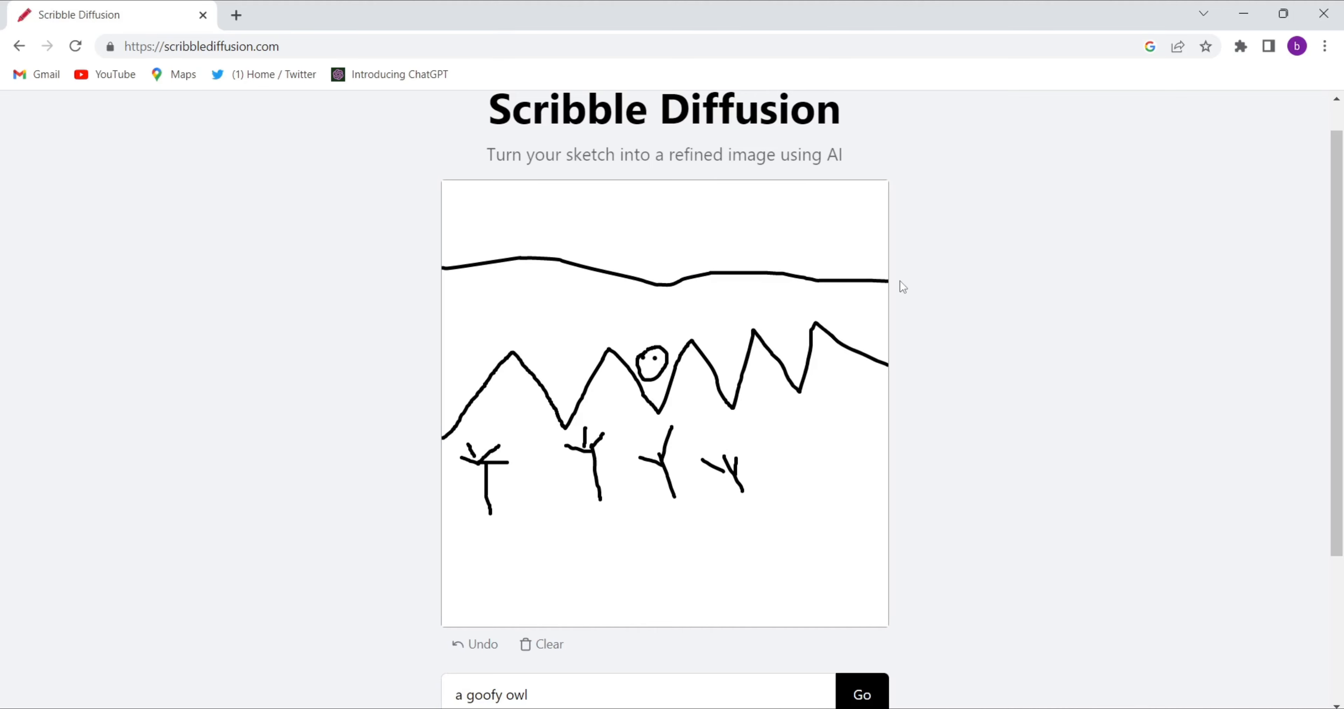
mouse_move(443, 225)
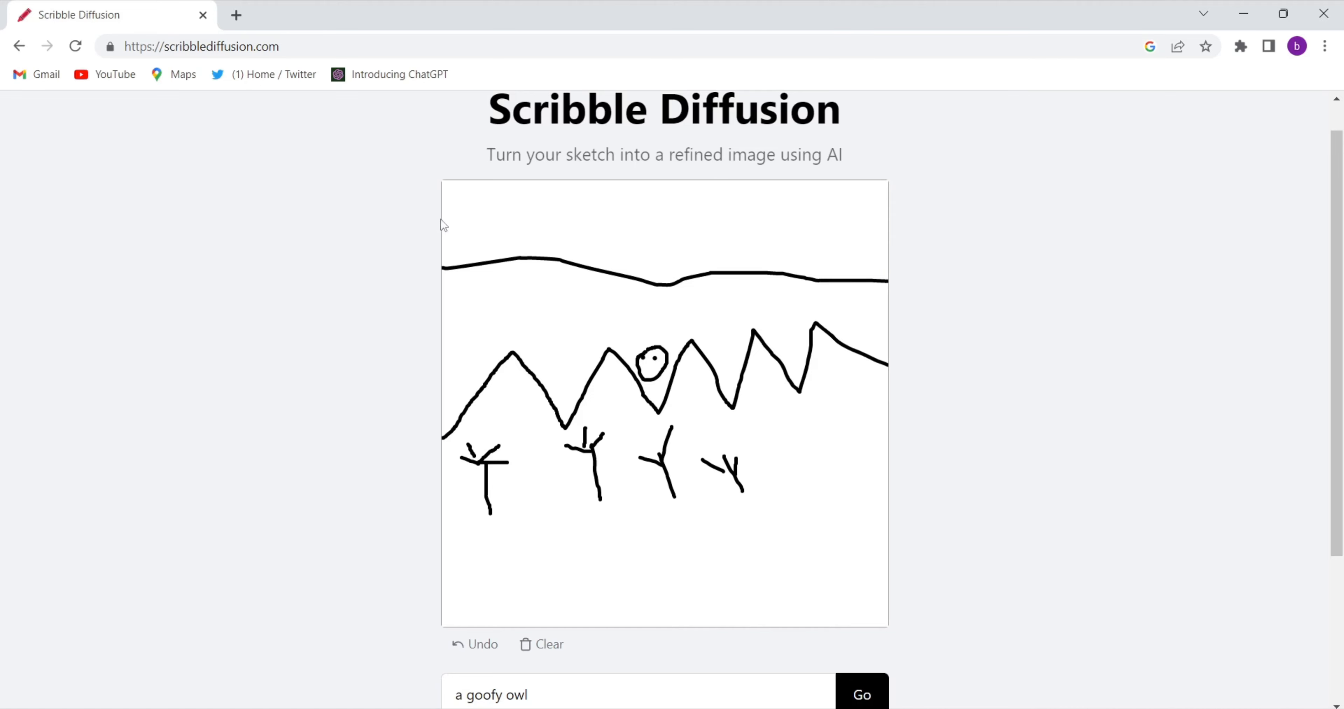
drag(443, 222, 646, 231)
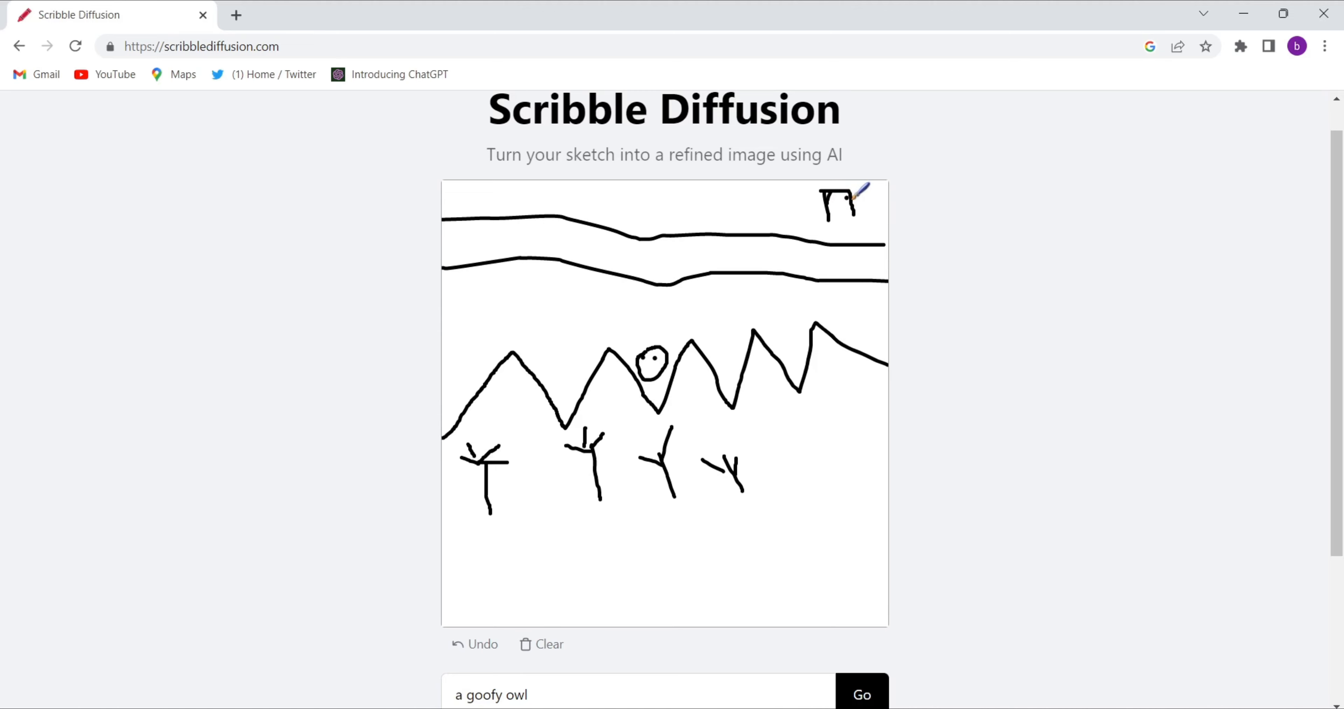
mouse_move(754, 189)
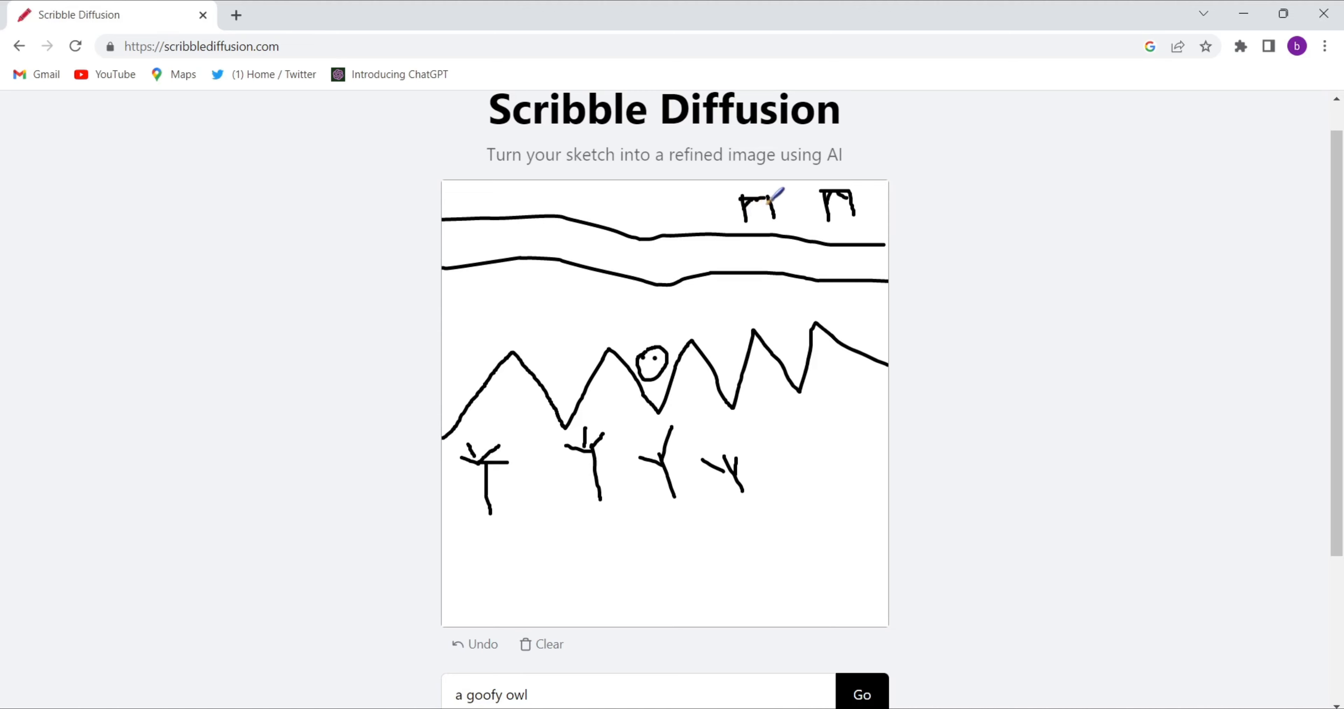
mouse_move(729, 309)
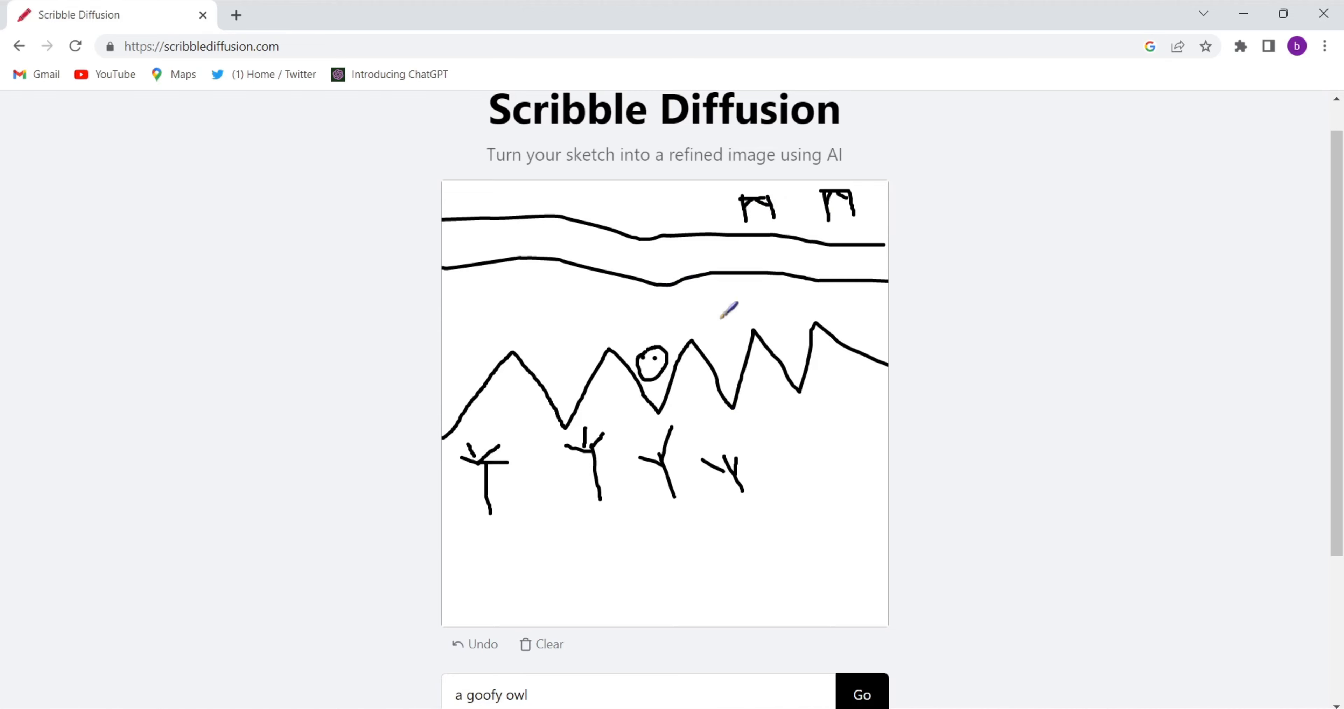
mouse_move(840, 468)
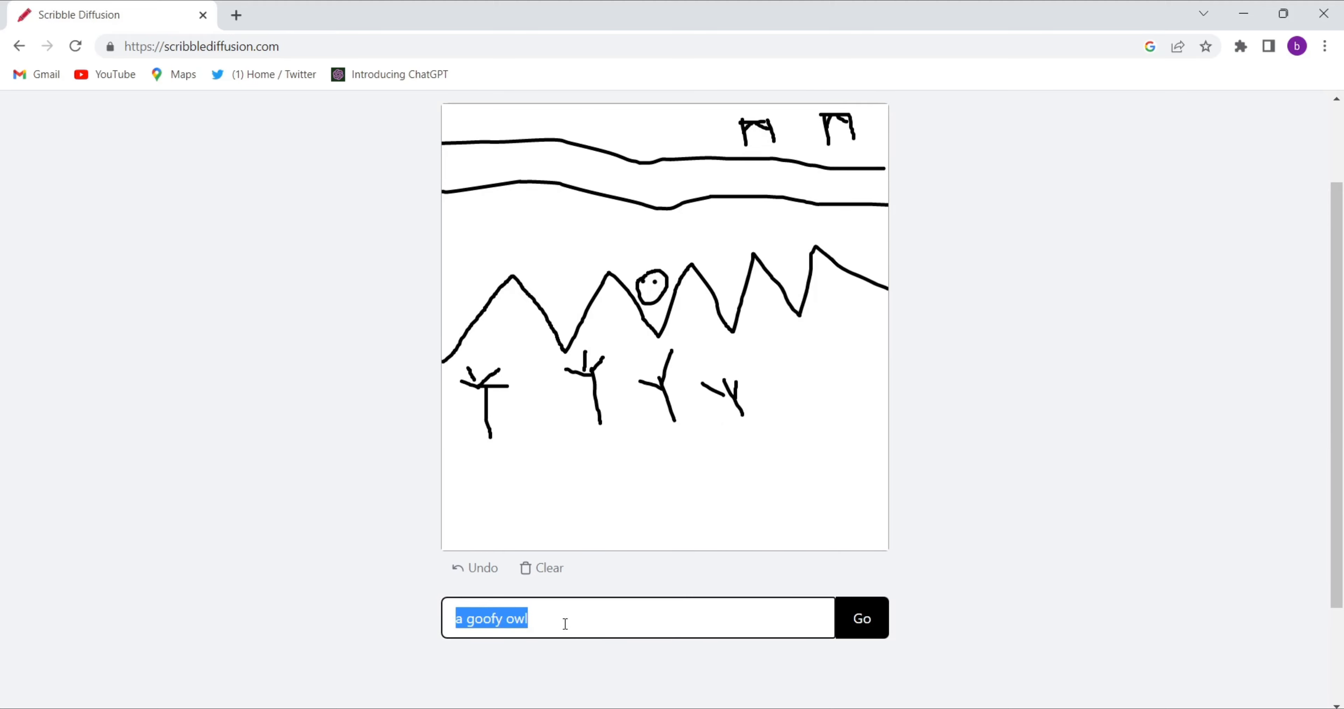
- Write the prompt 'a realistic village with sunrise and beautiful mountains jungle...'
text(a)
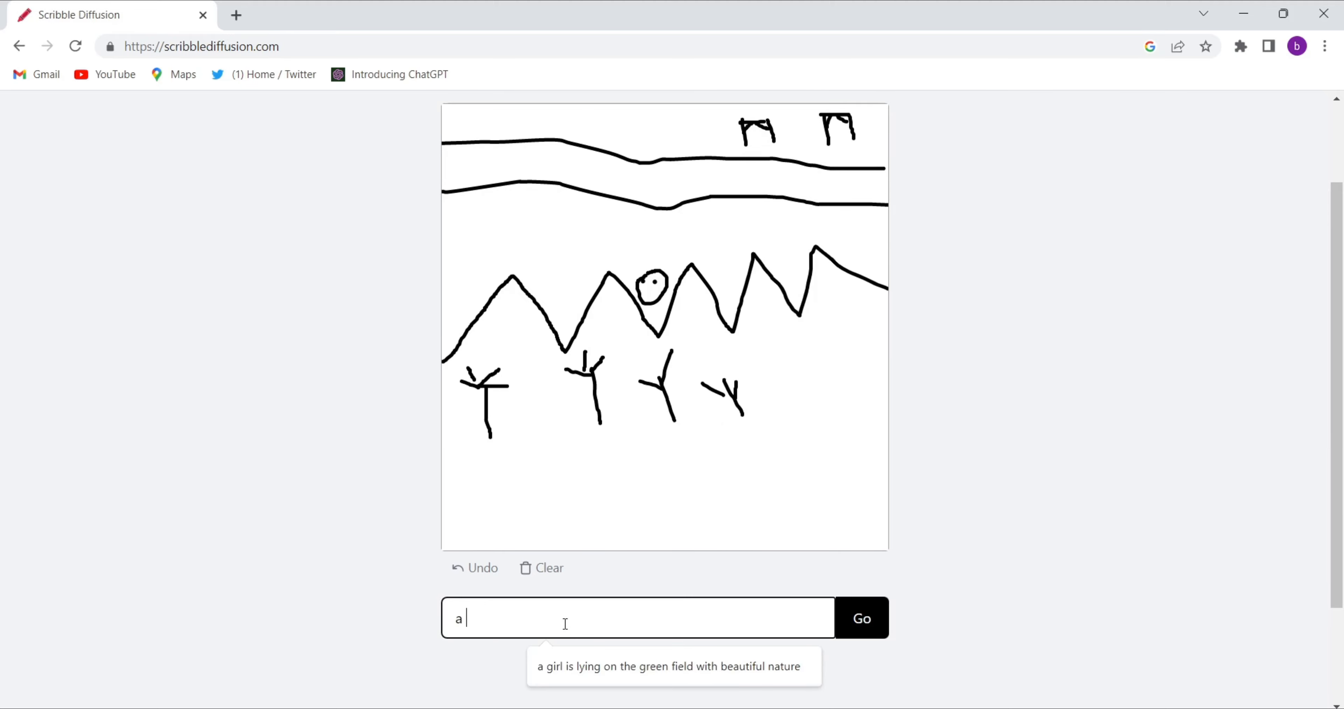
text(realistic)
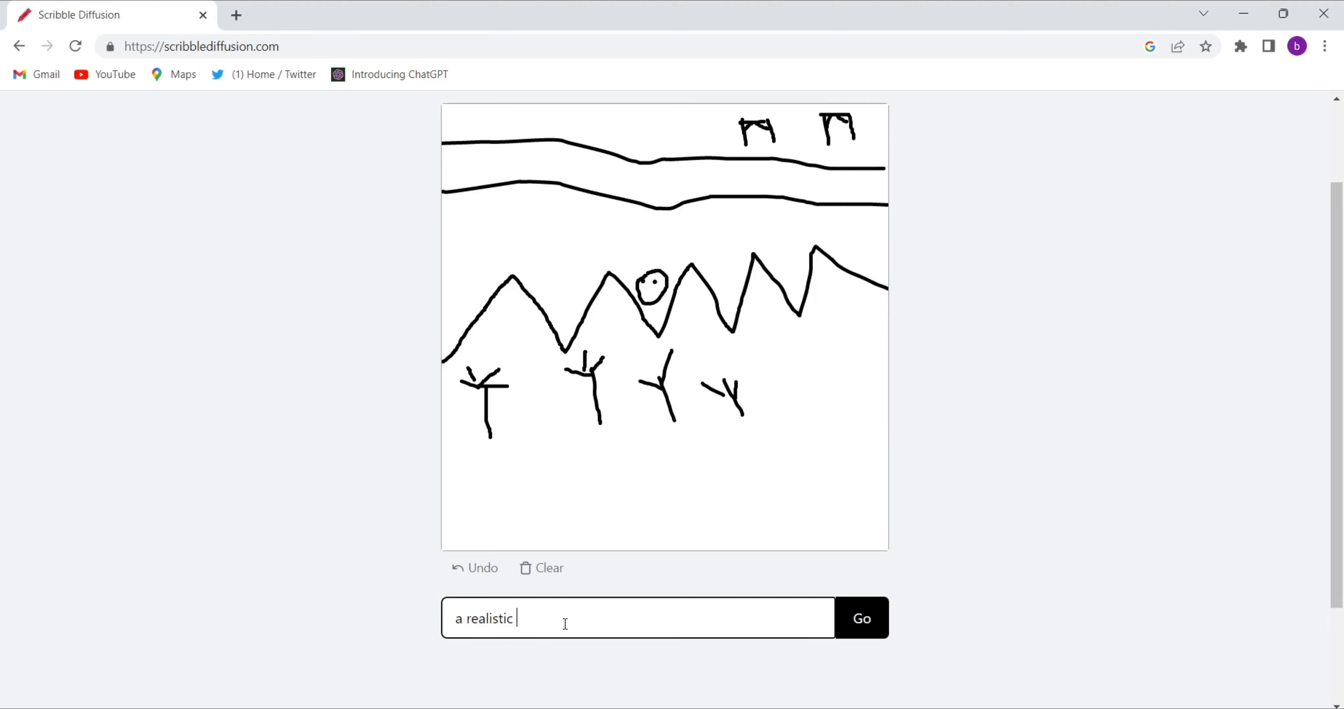
text(village w)
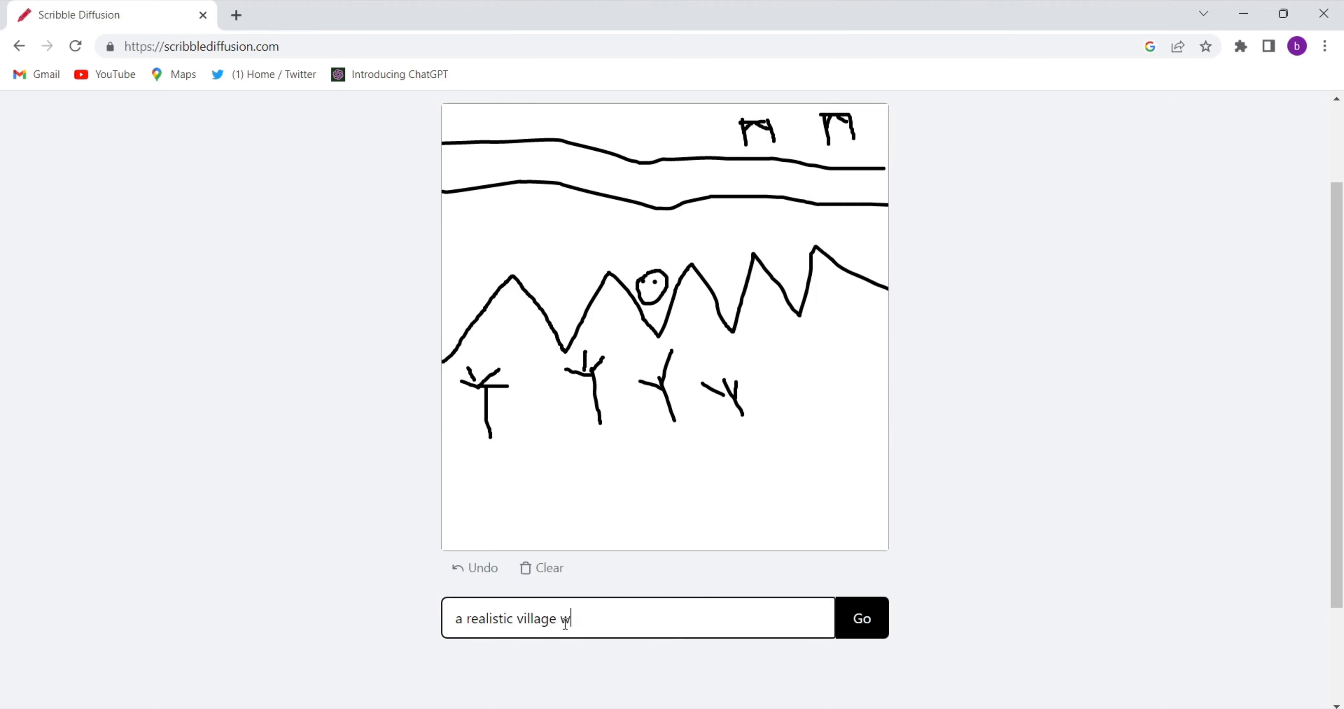
text(ith s)
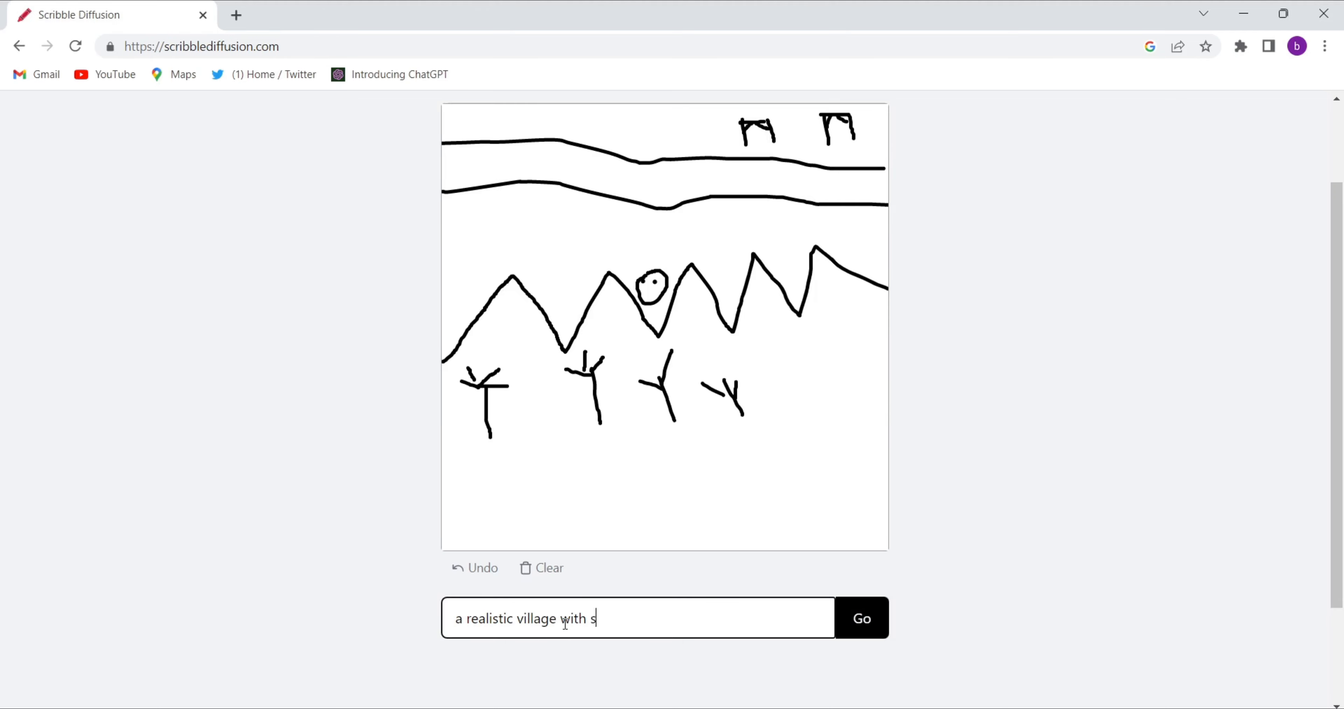
text(unrise)
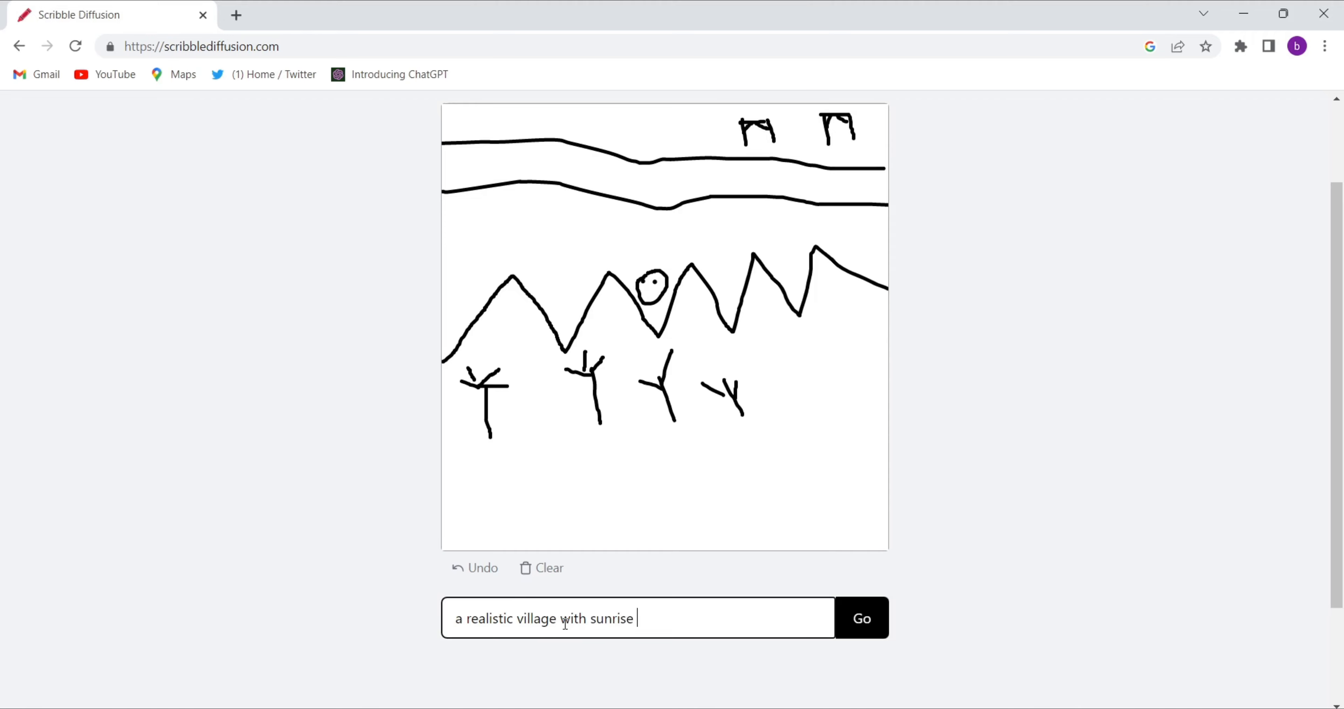
text(and bea)
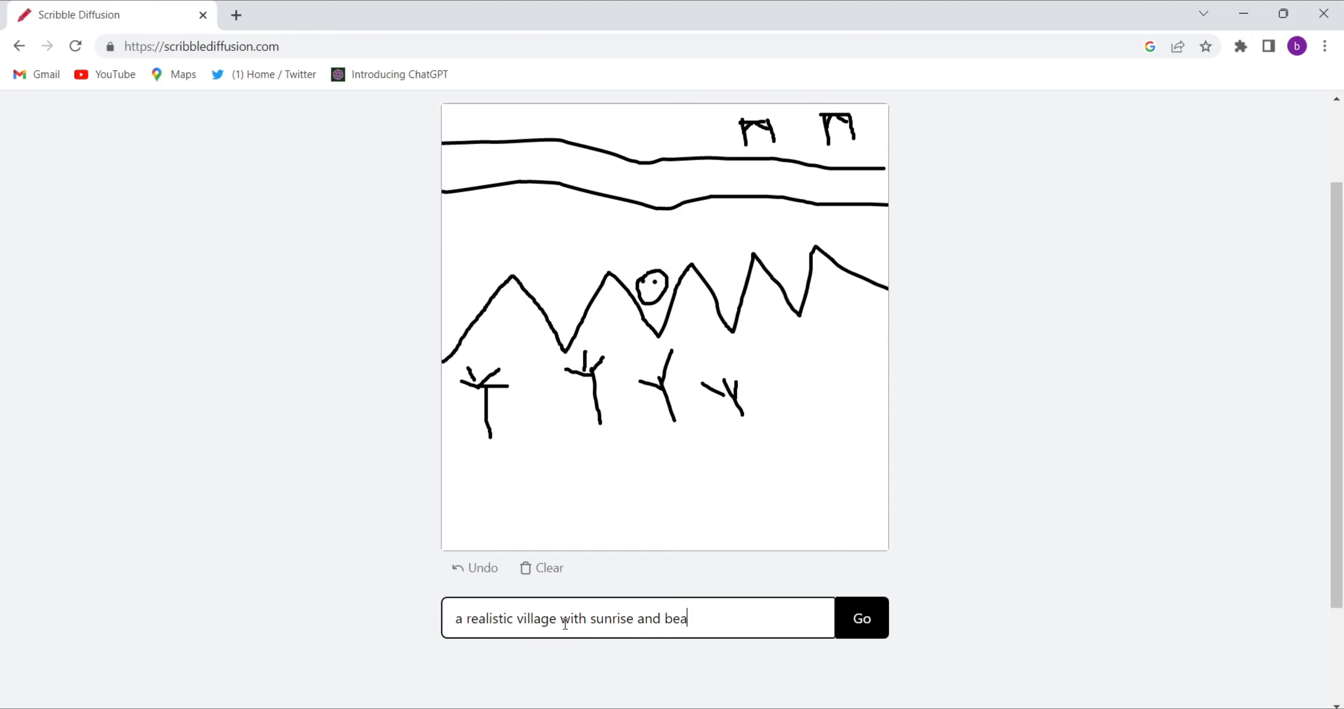
text(utiful mou)
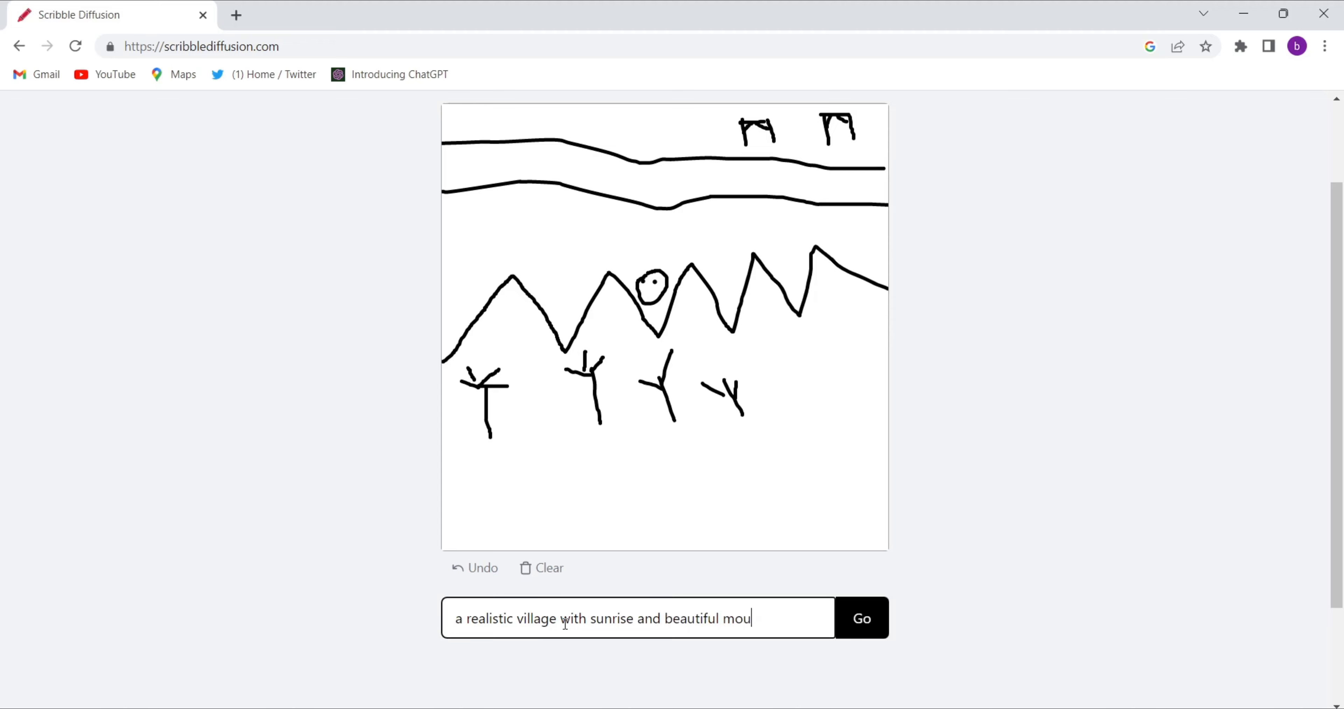
text(ntains jungle and very few hous)
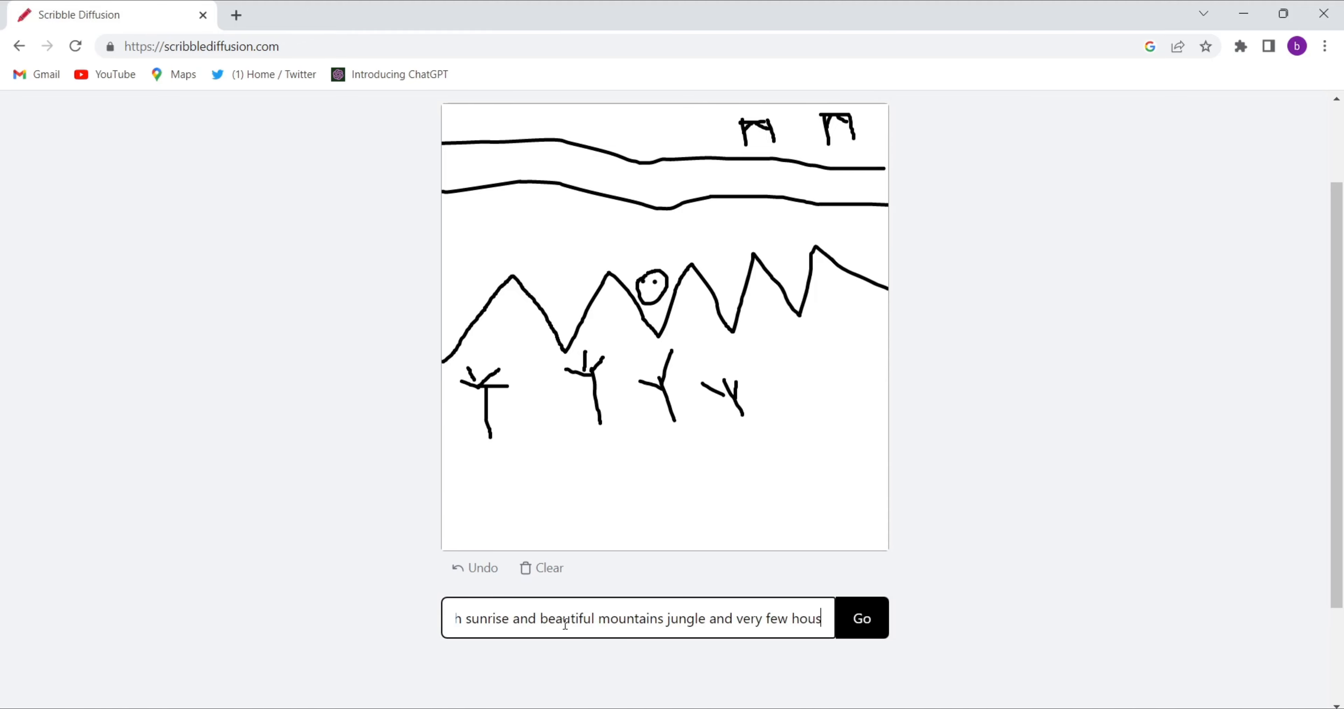
text(es)
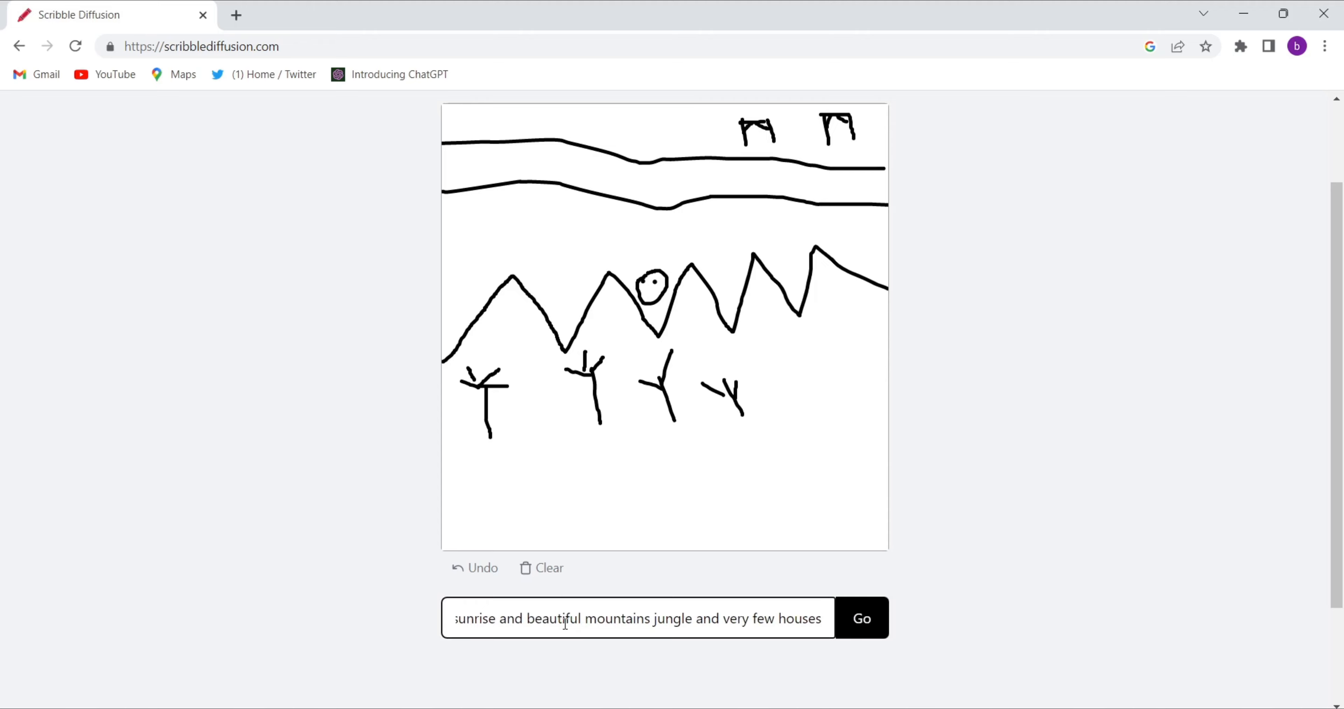
text(.)
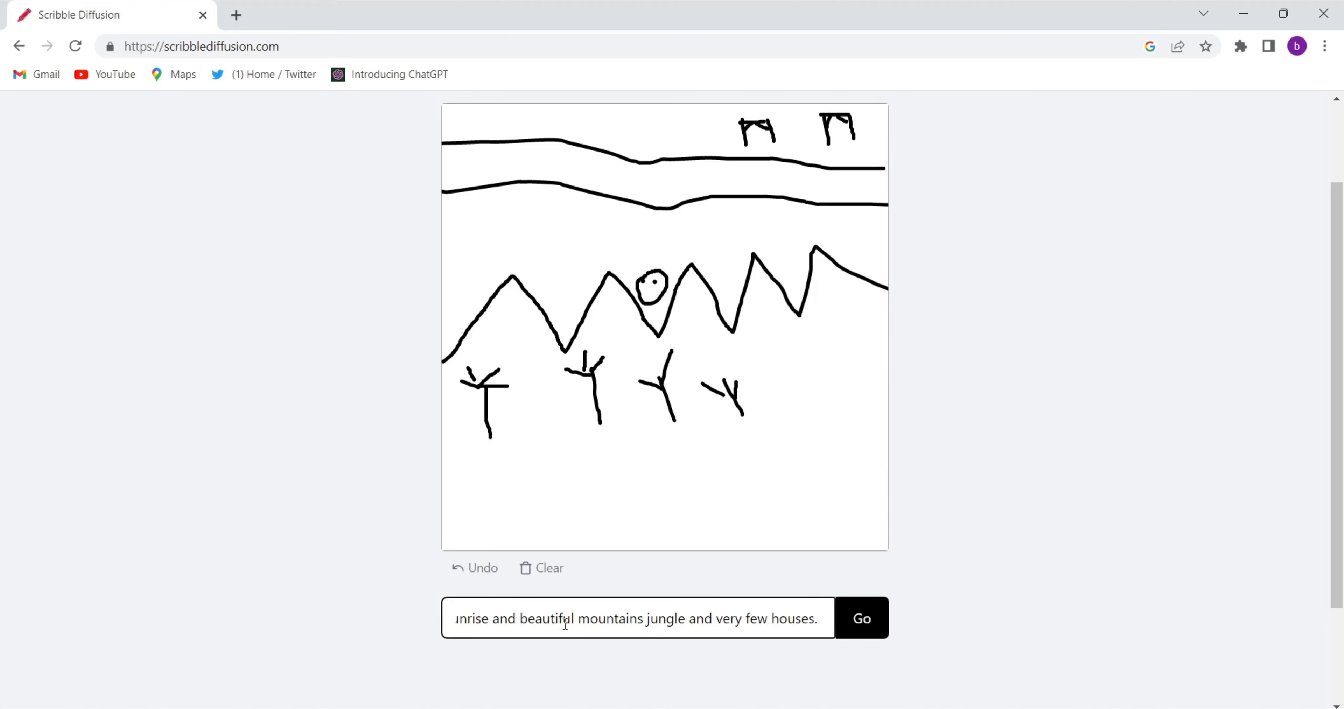
mouse_move(631, 633)
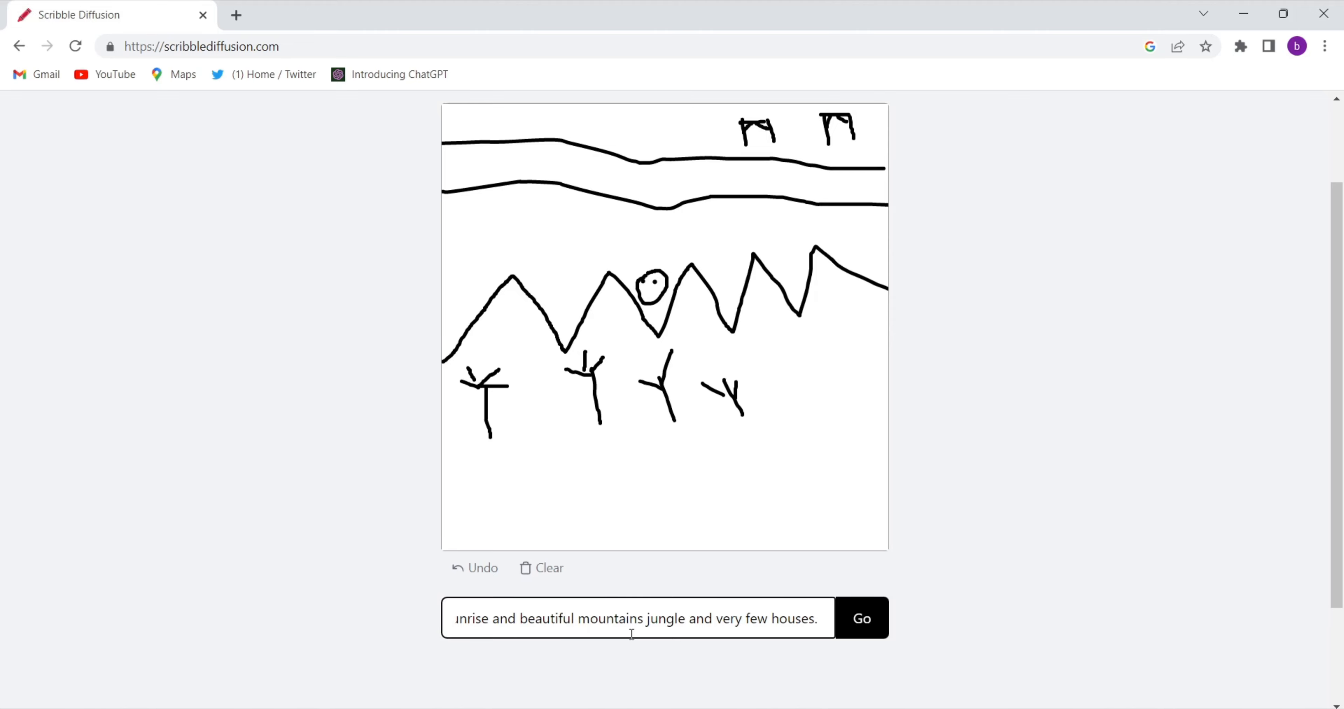
mouse_move(752, 634)
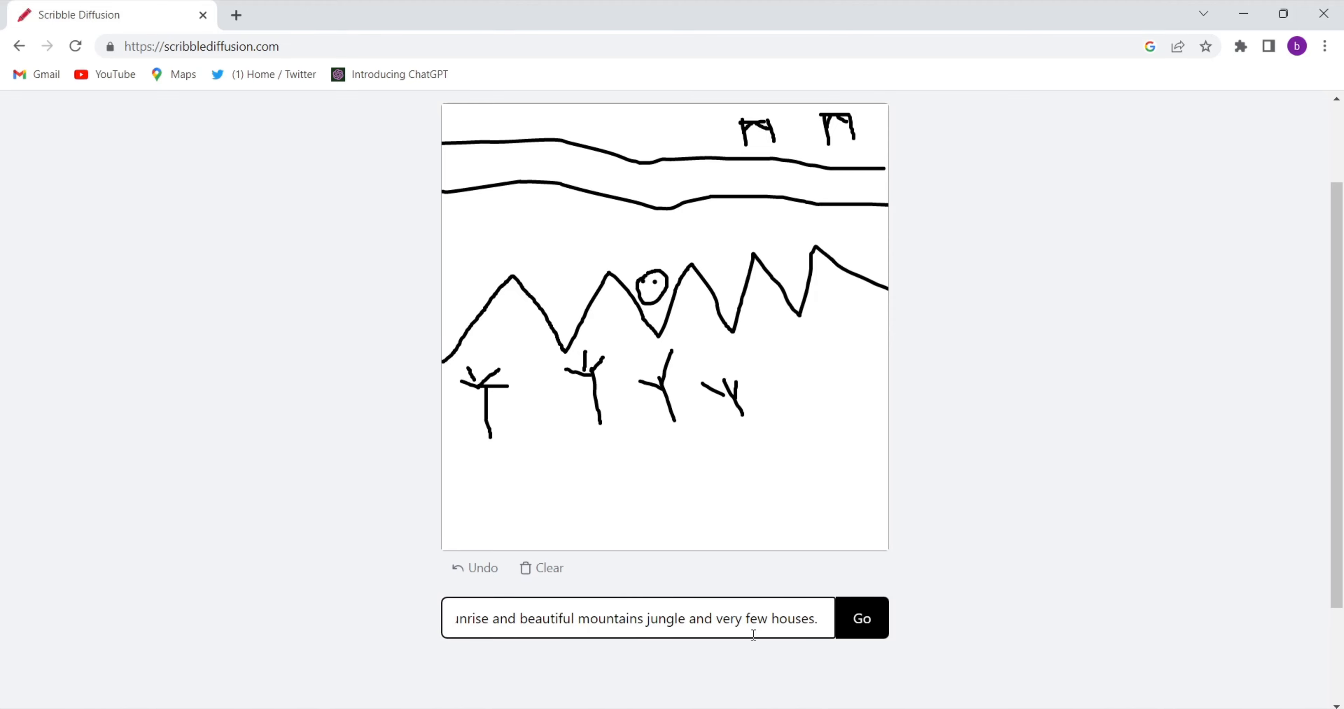
- Finish the prompt with the river and village wording and start generating with Go
text(river)
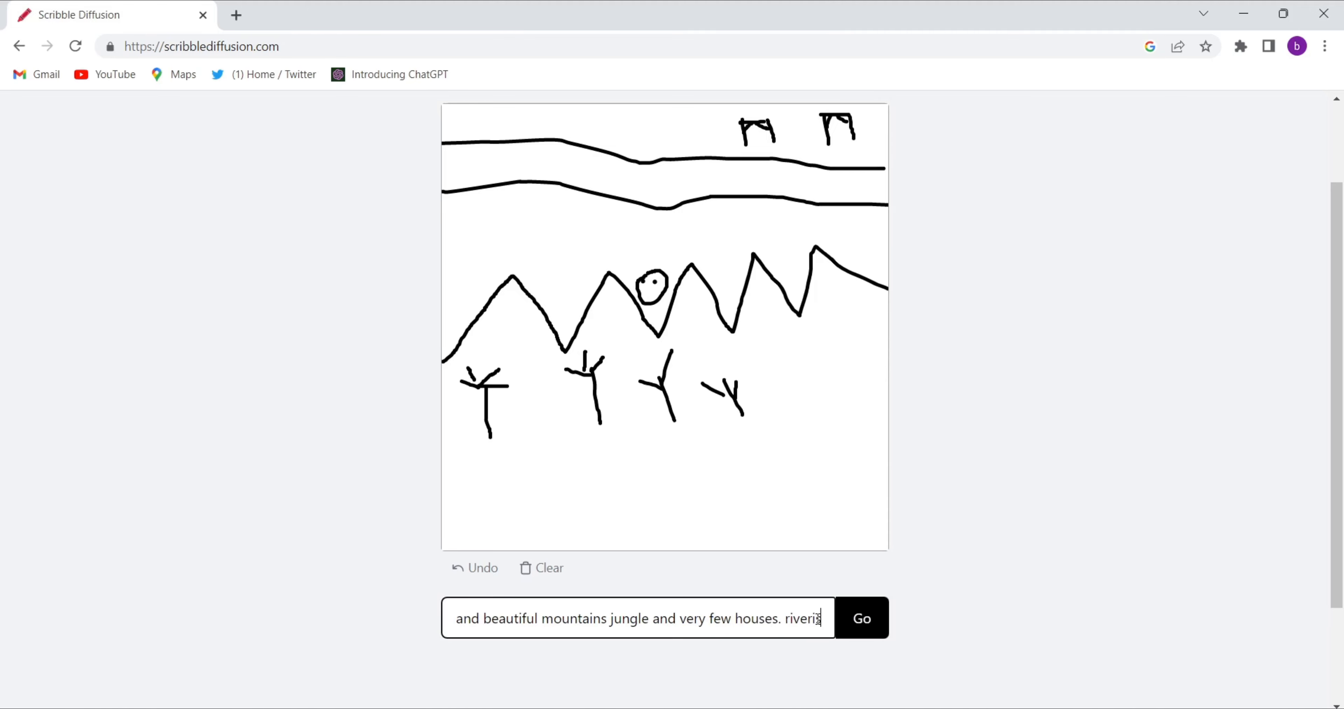
text(is)
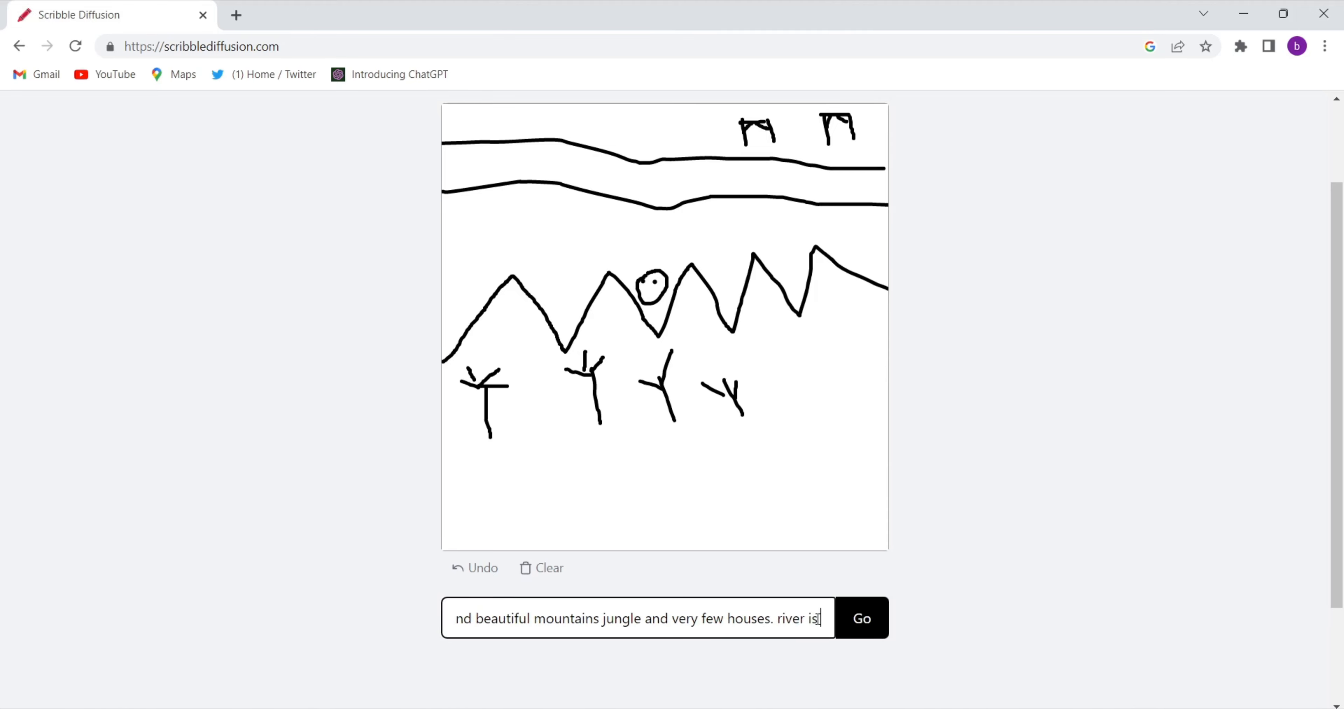
text(passing through the)
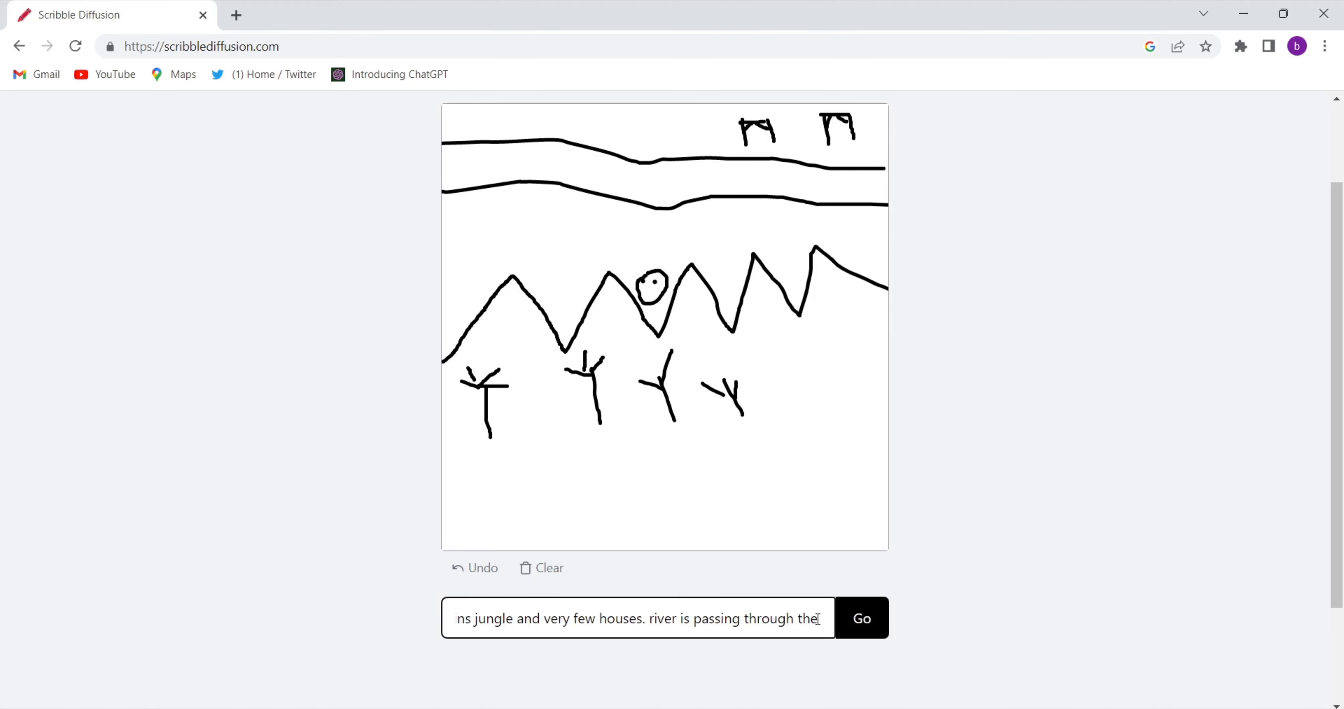
text(village.)
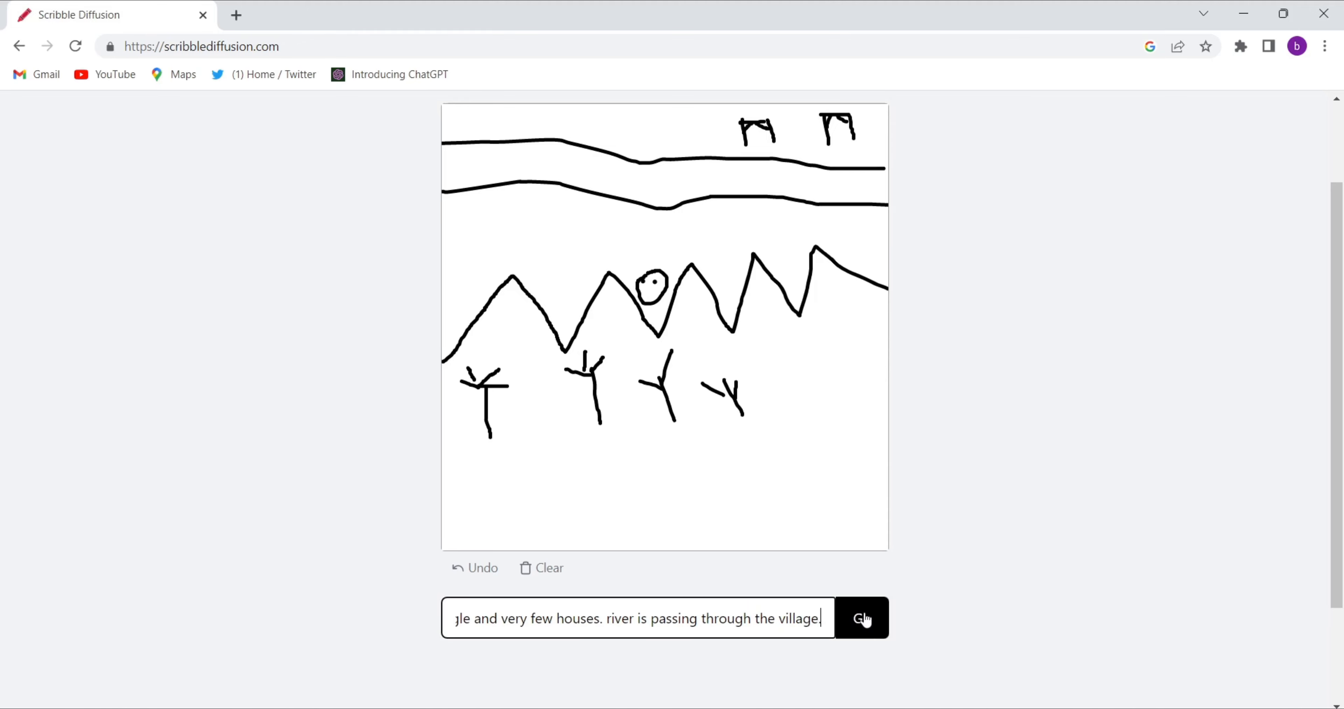
click(862, 618)
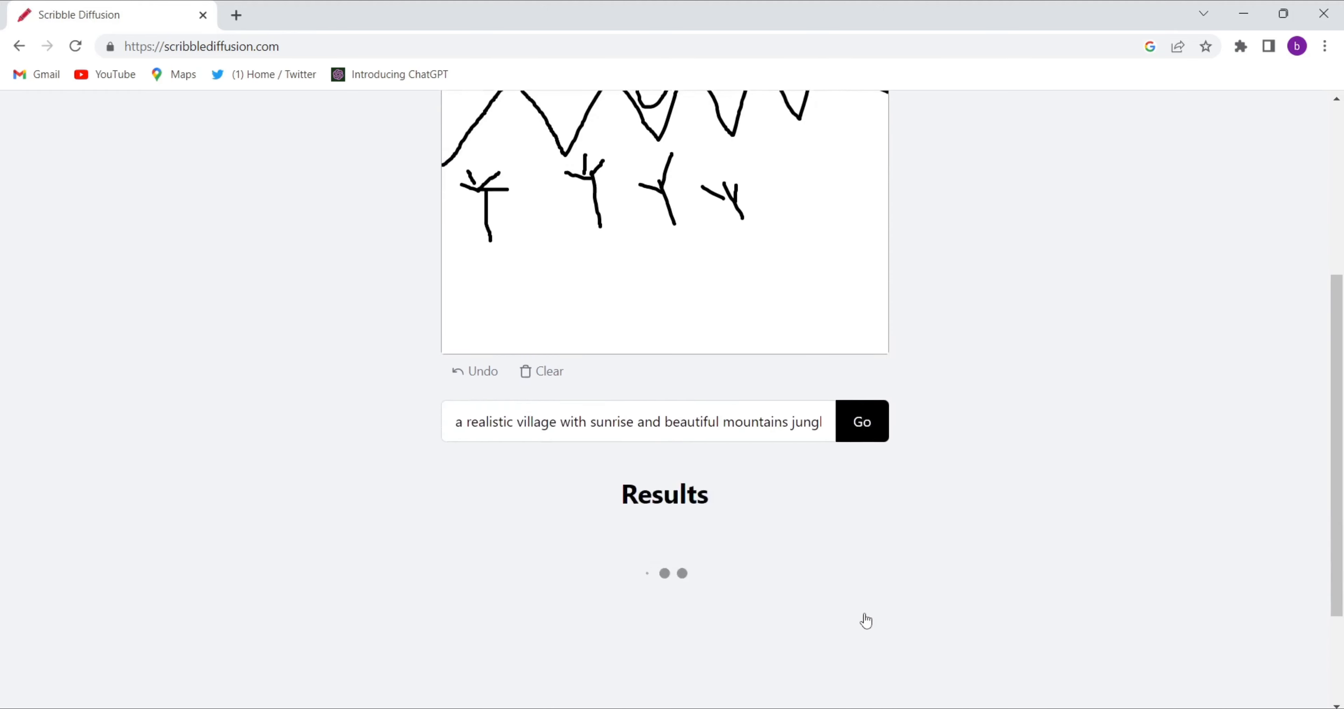
- Scroll to the Results section to view the generated village image beside the sketch
scroll(down, 3)
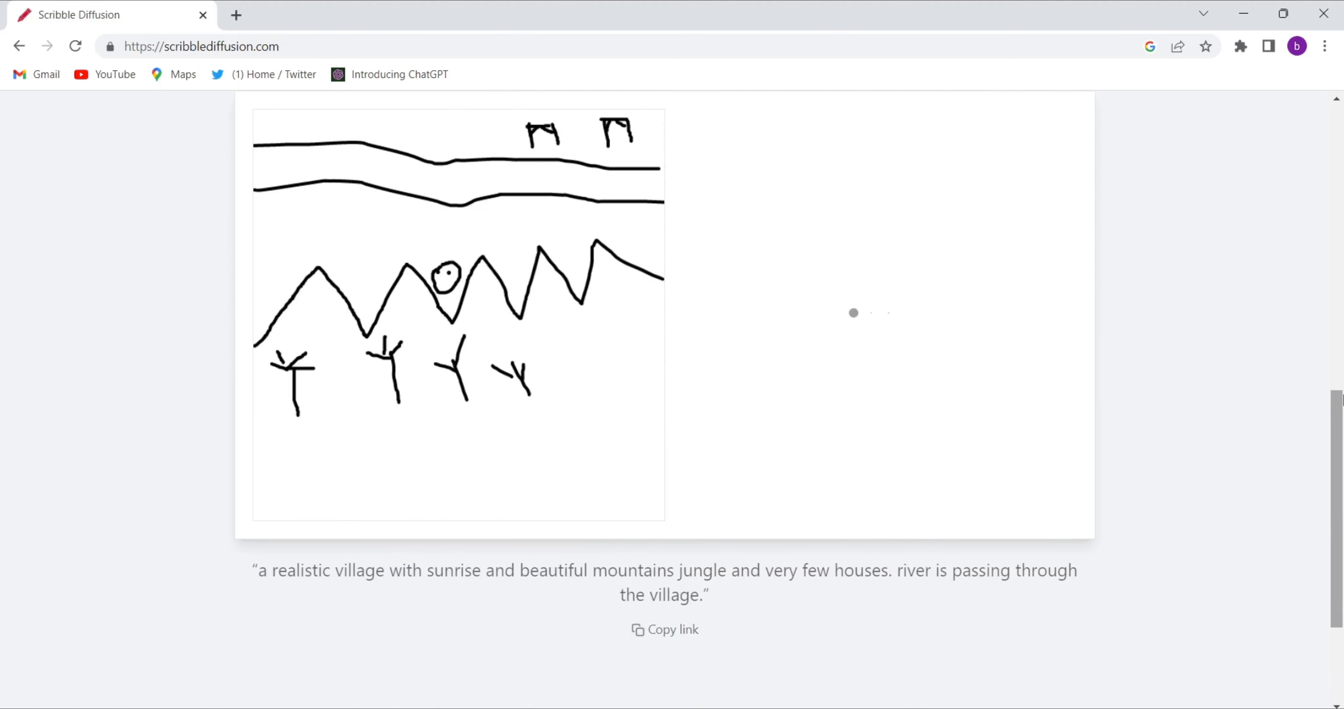
scroll(up, 3)
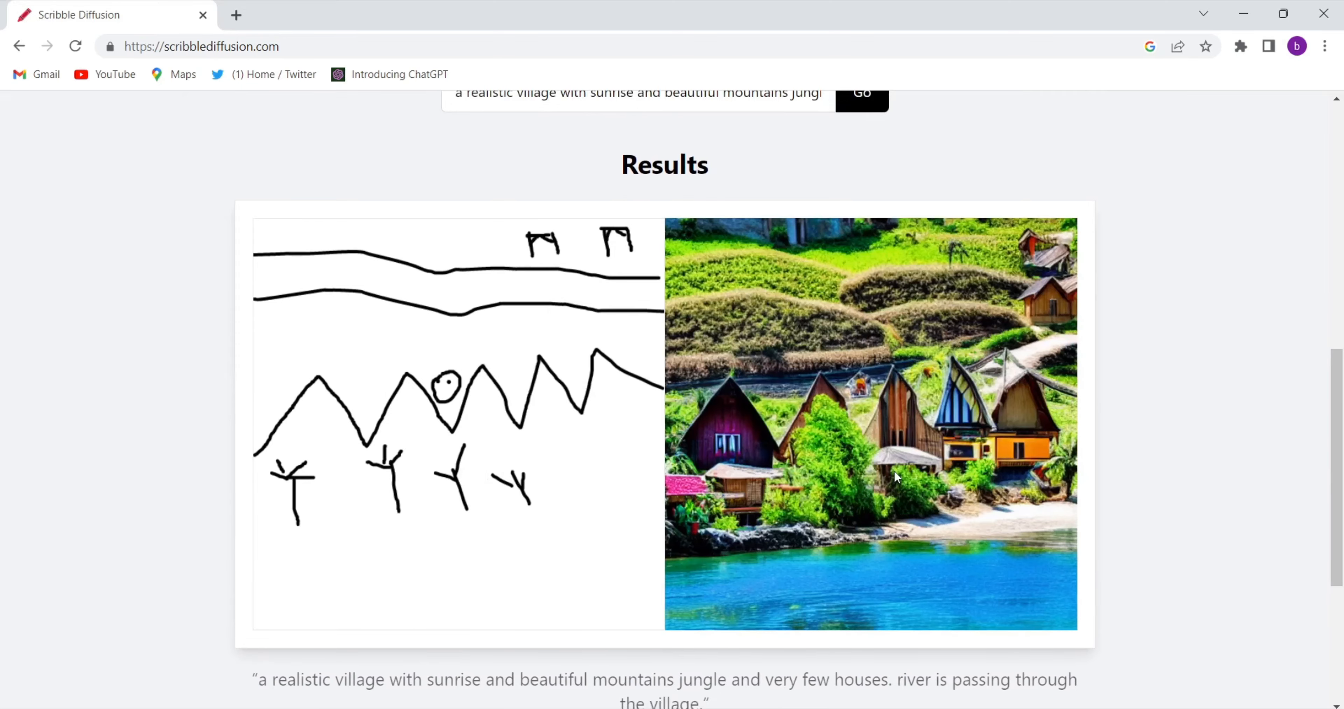
mouse_move(949, 484)
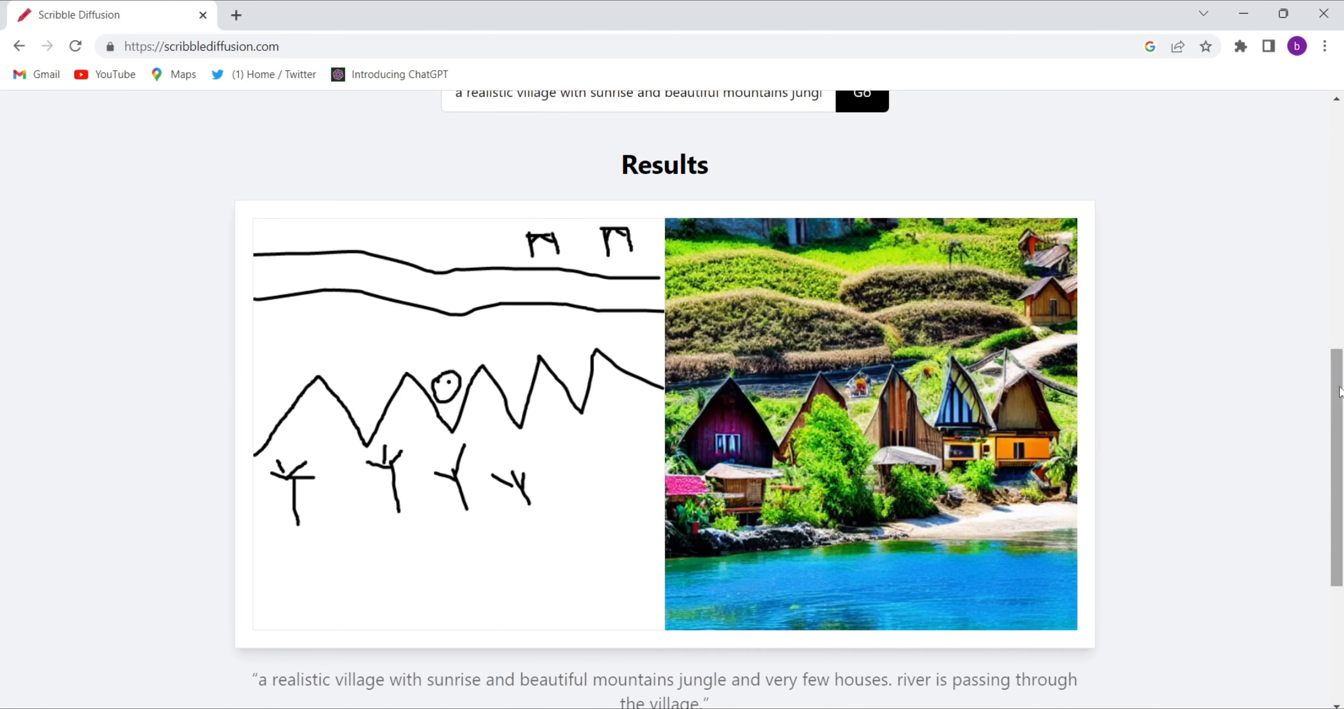
scroll(up, 3)
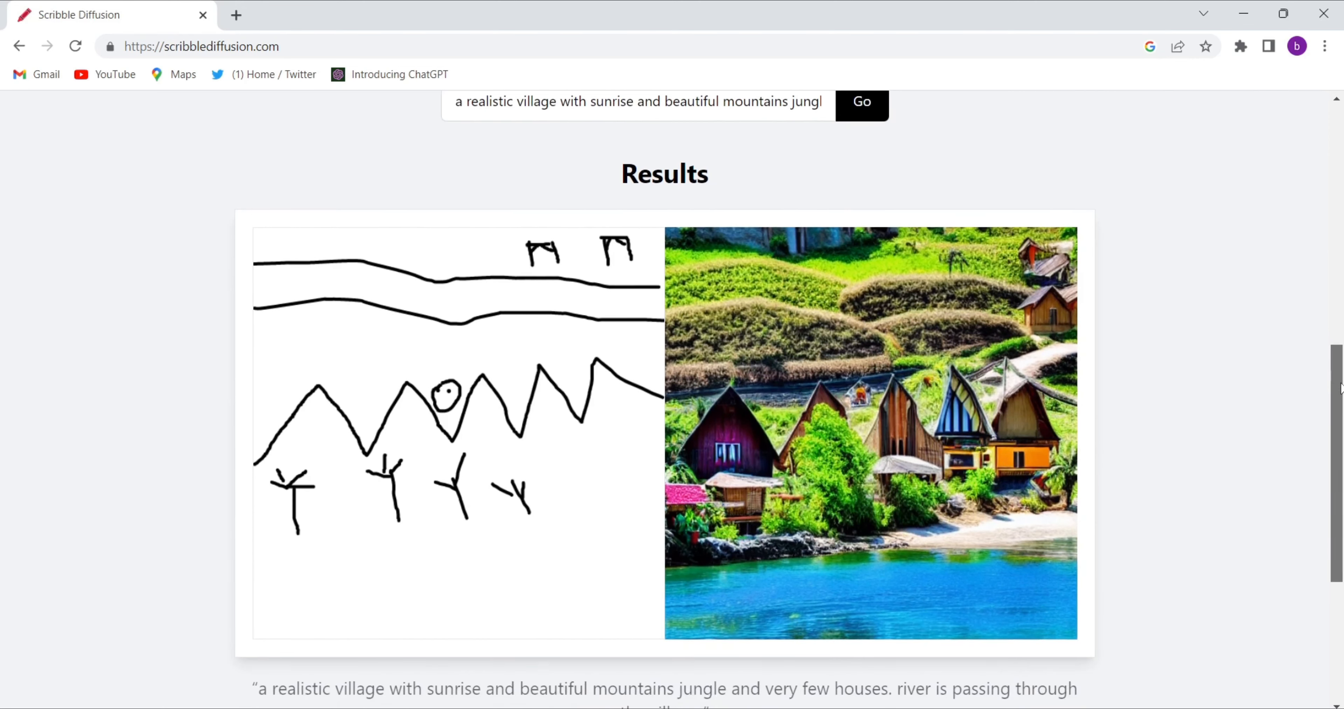
scroll(up, 3)
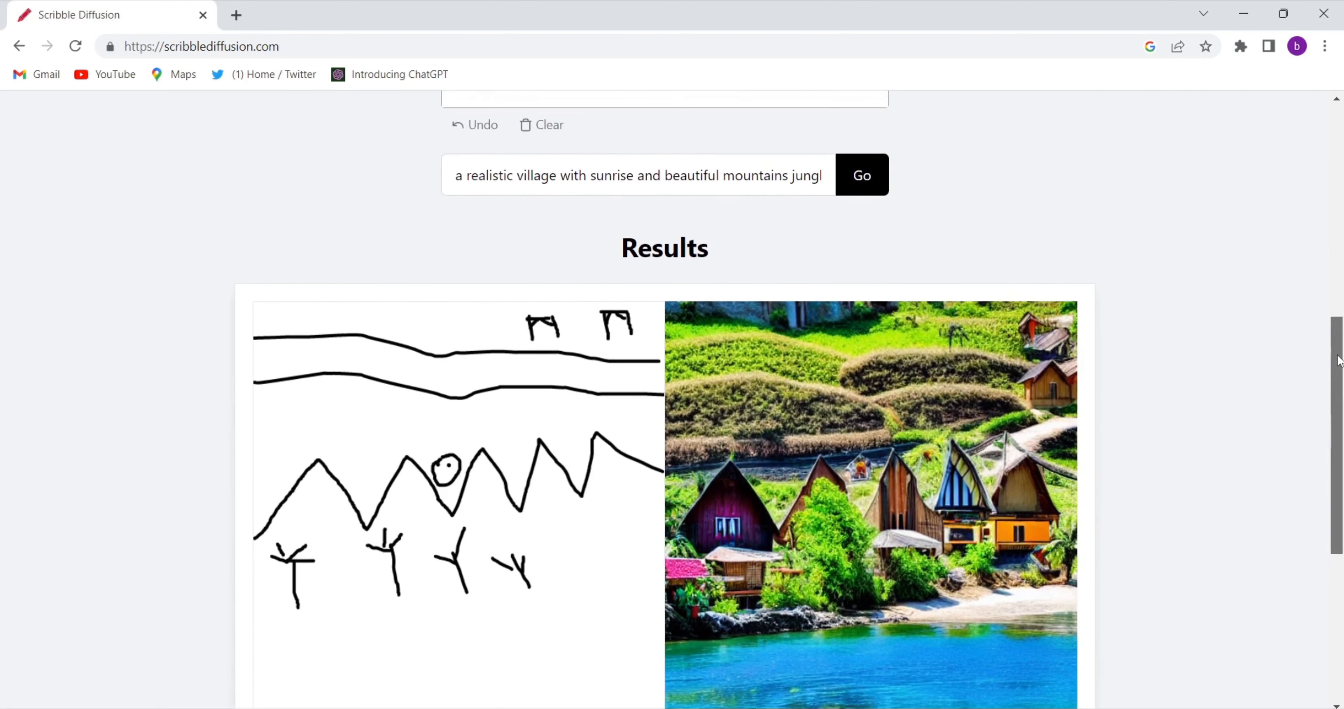
scroll(up, 3)
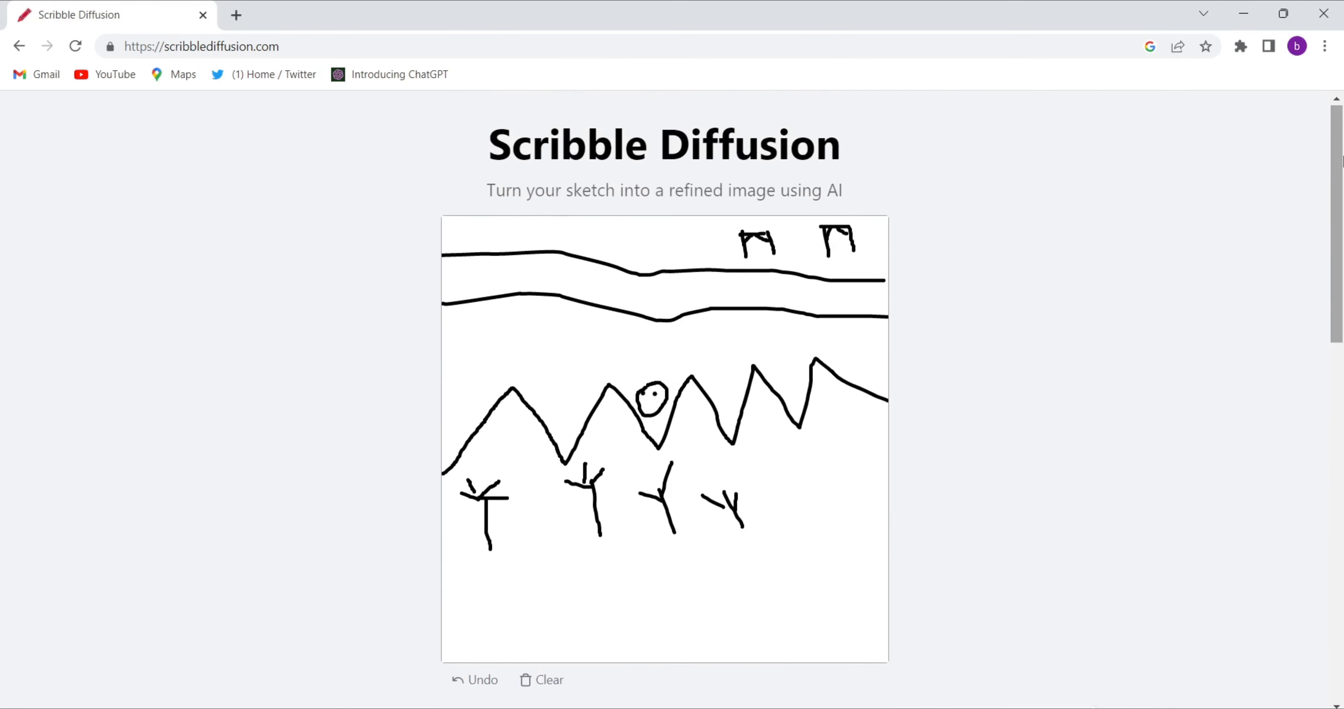
scroll(down, 3)
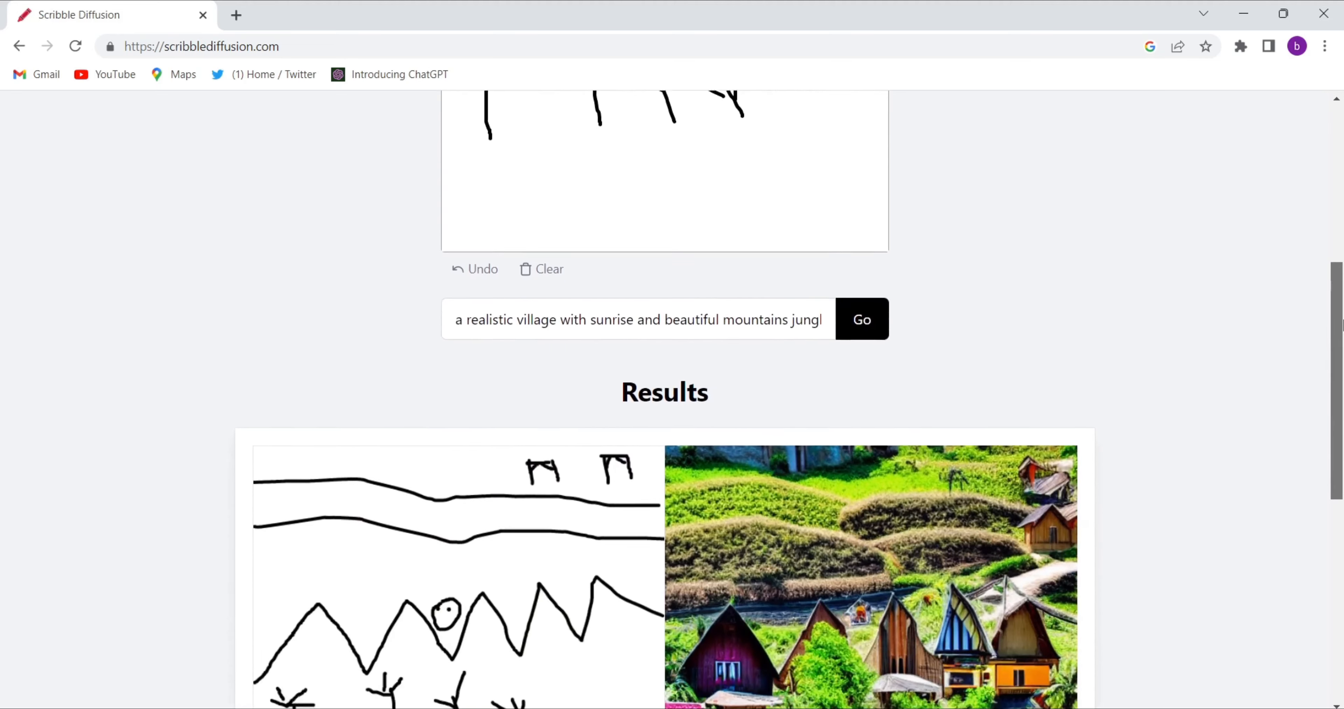
scroll(down, 3)
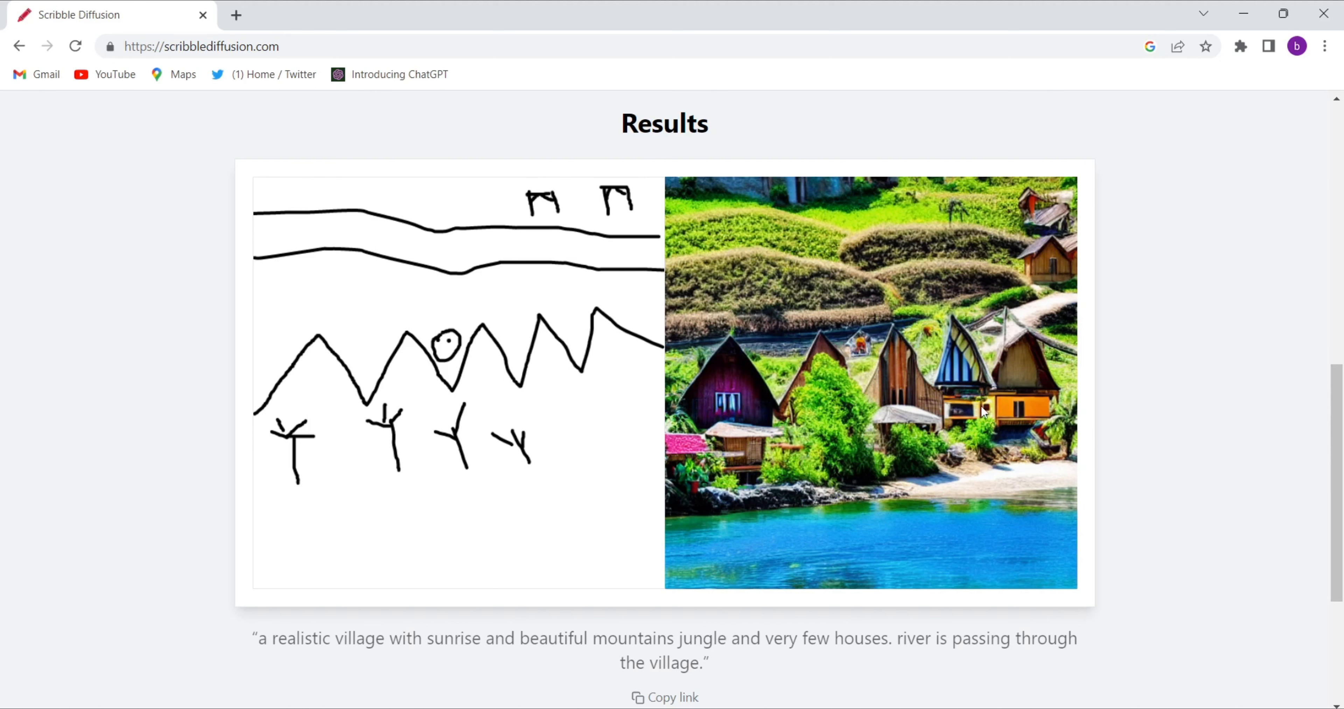
mouse_move(894, 387)
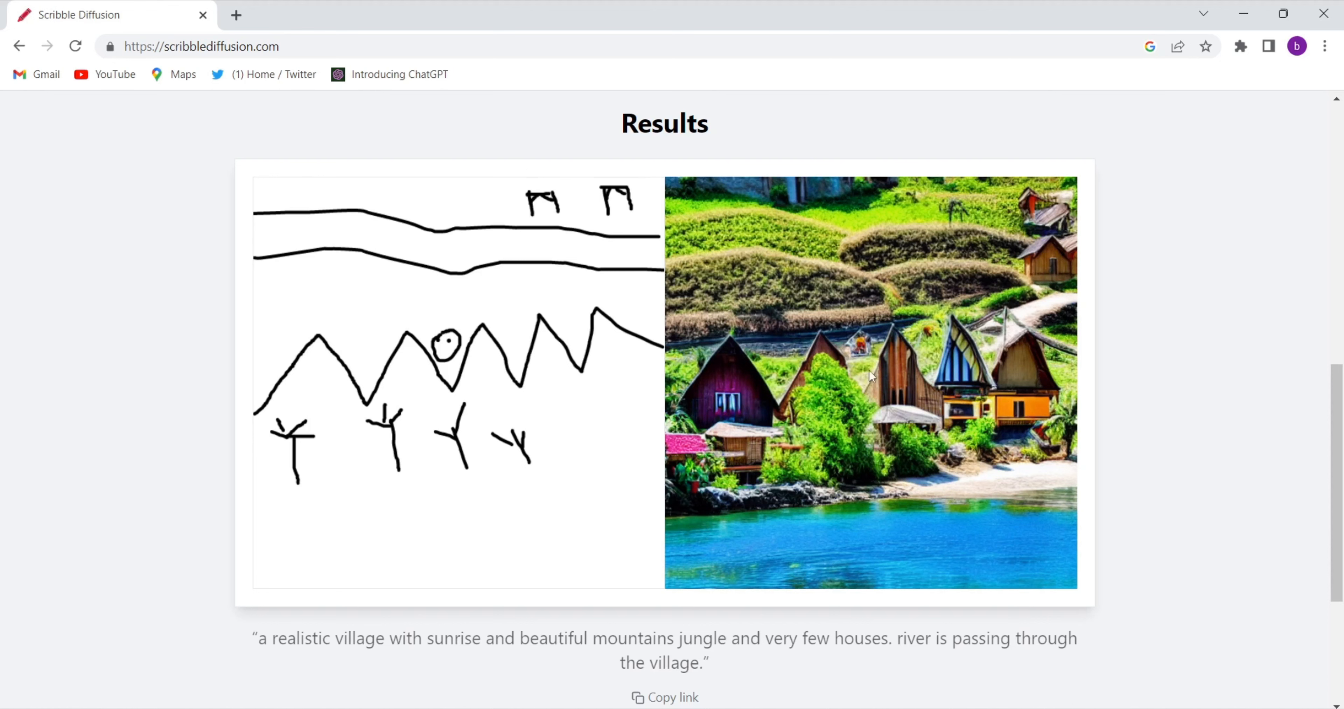
mouse_move(911, 506)
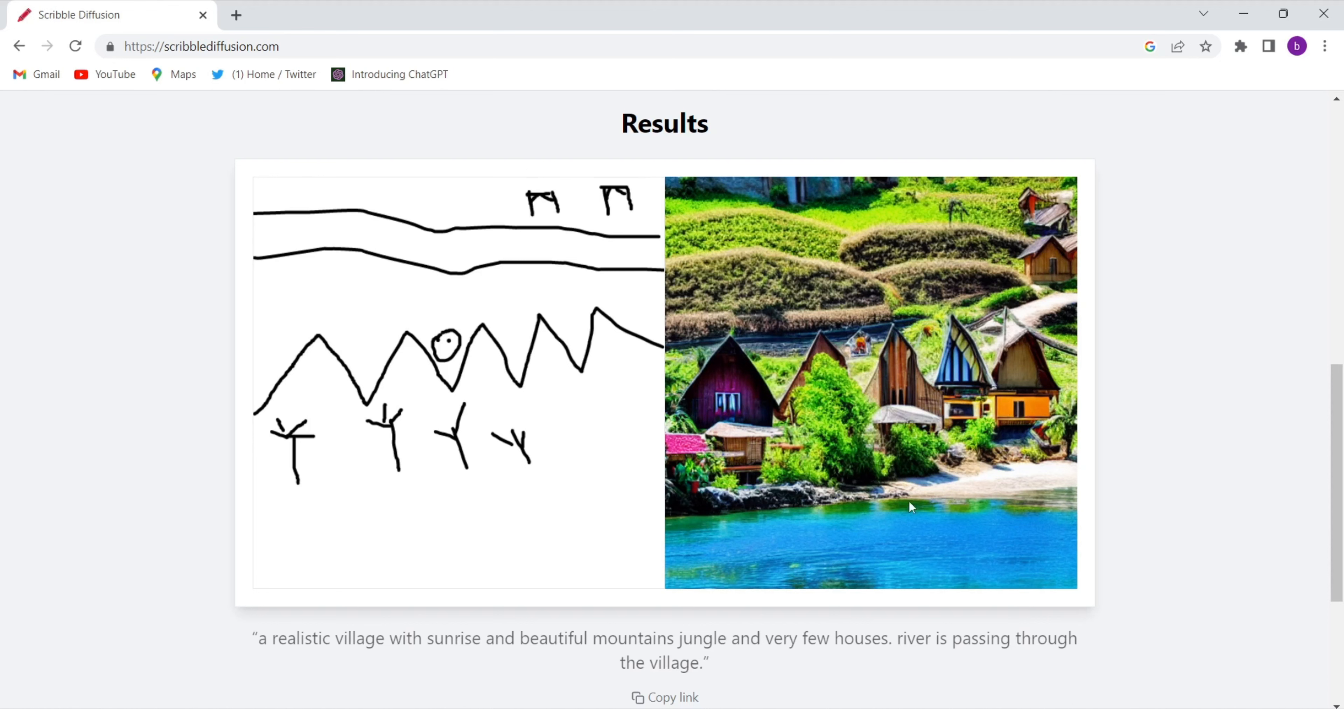
mouse_move(1038, 500)
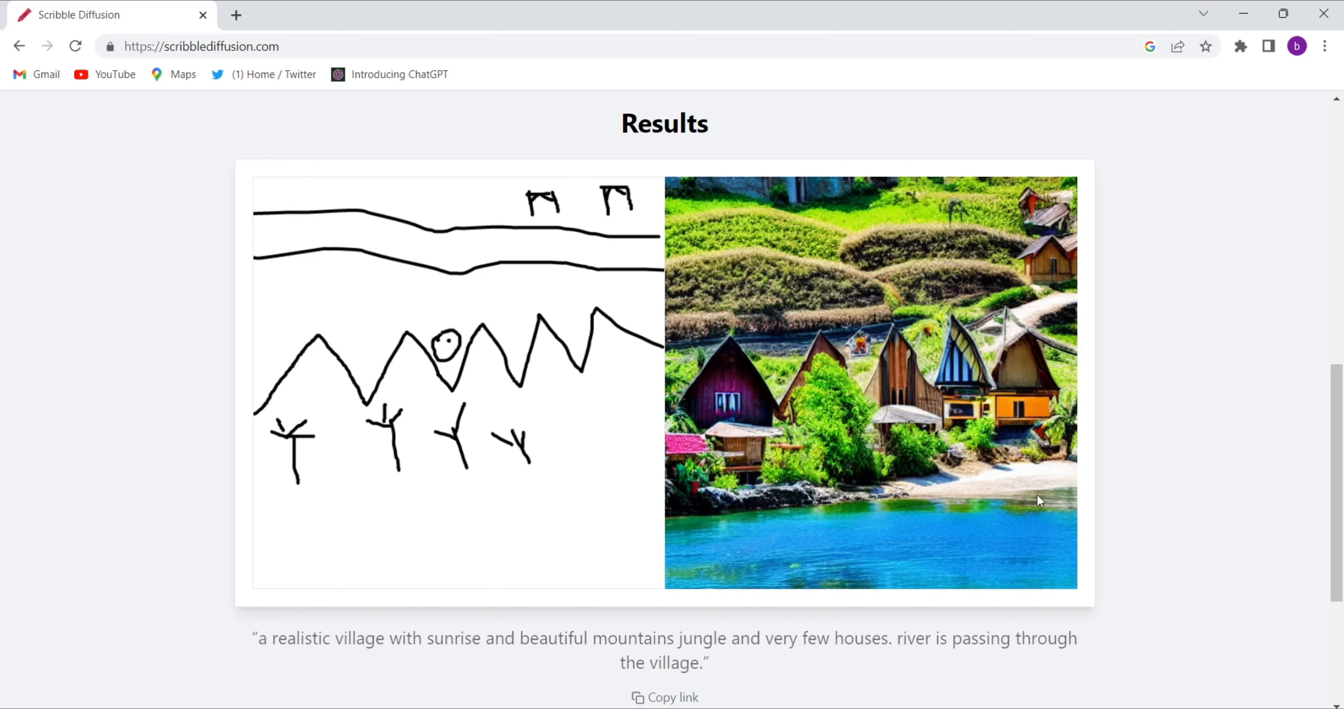
scroll(up, 3)
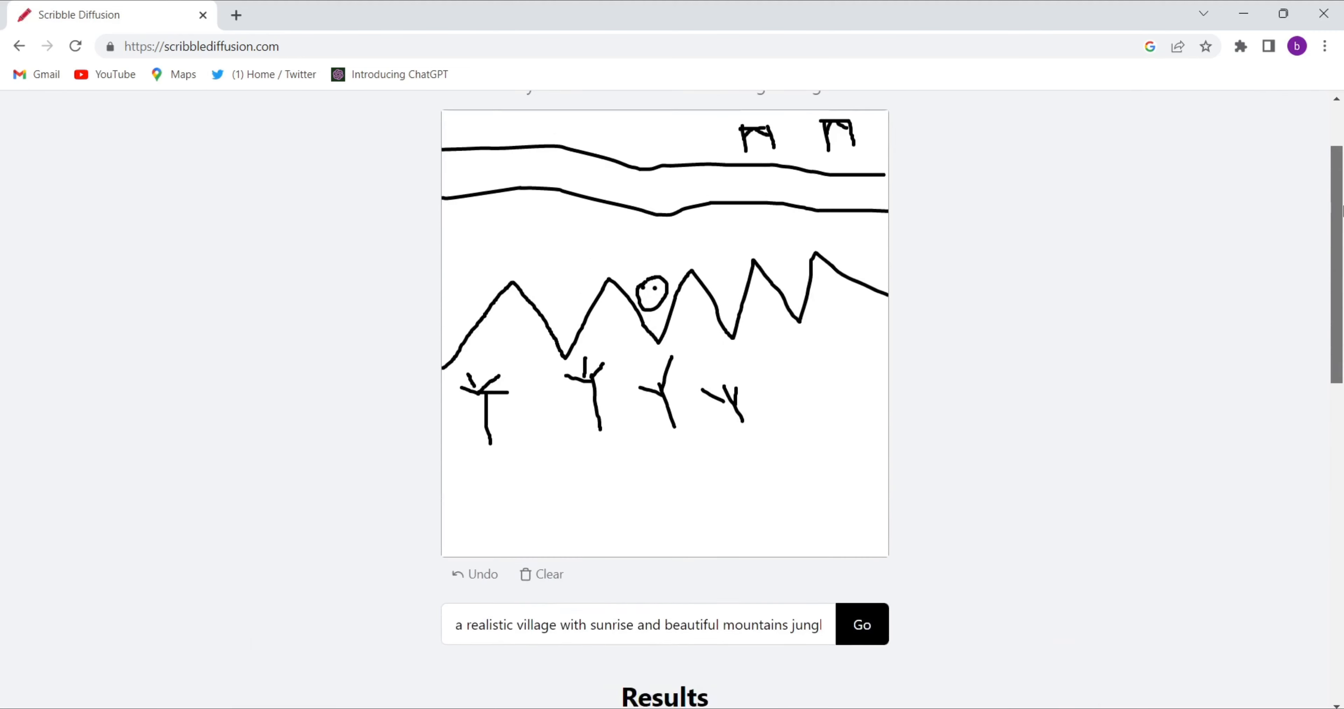
scroll(up, 3)
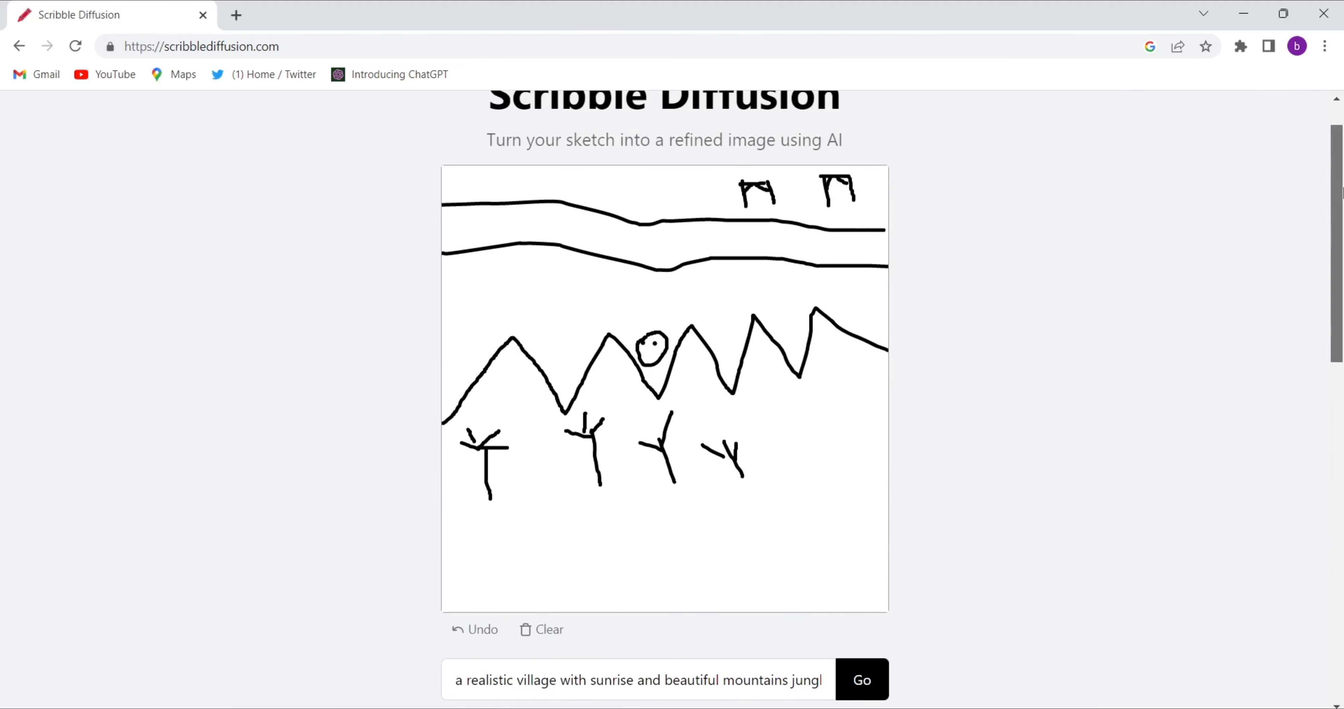
scroll(up, 3)
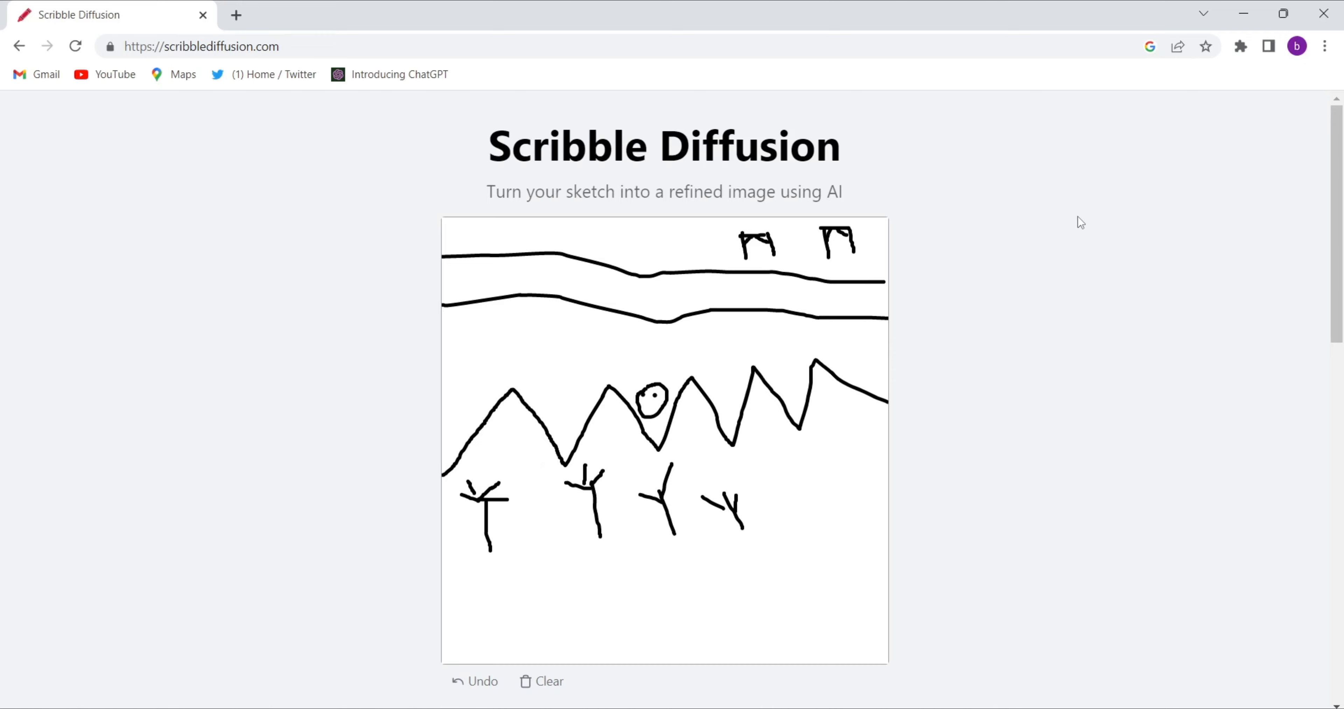